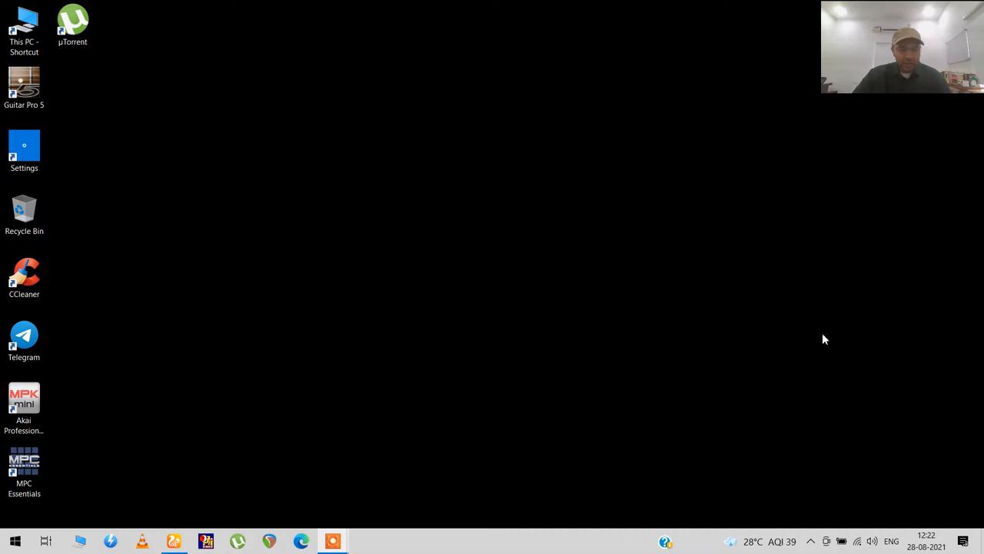
mouse_move(753, 338)
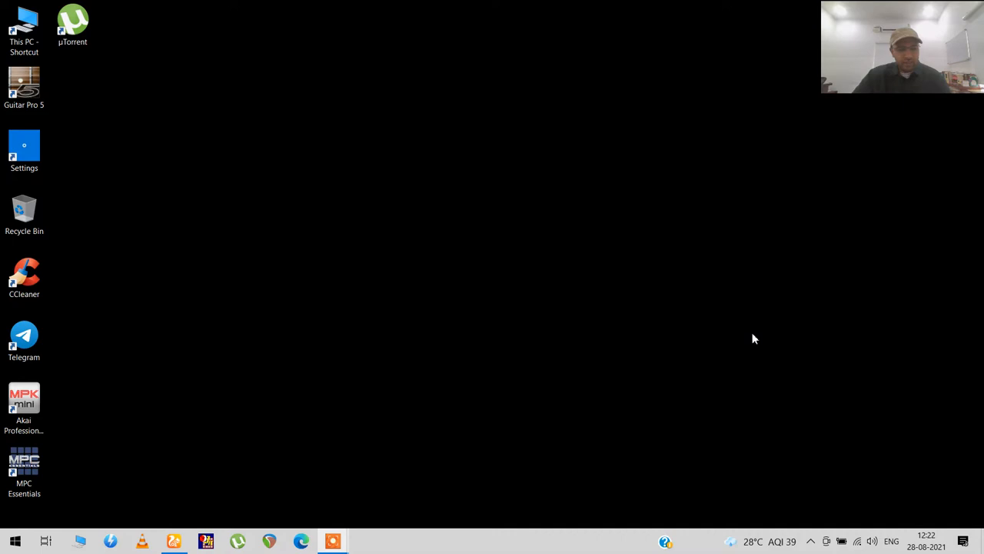
mouse_move(603, 362)
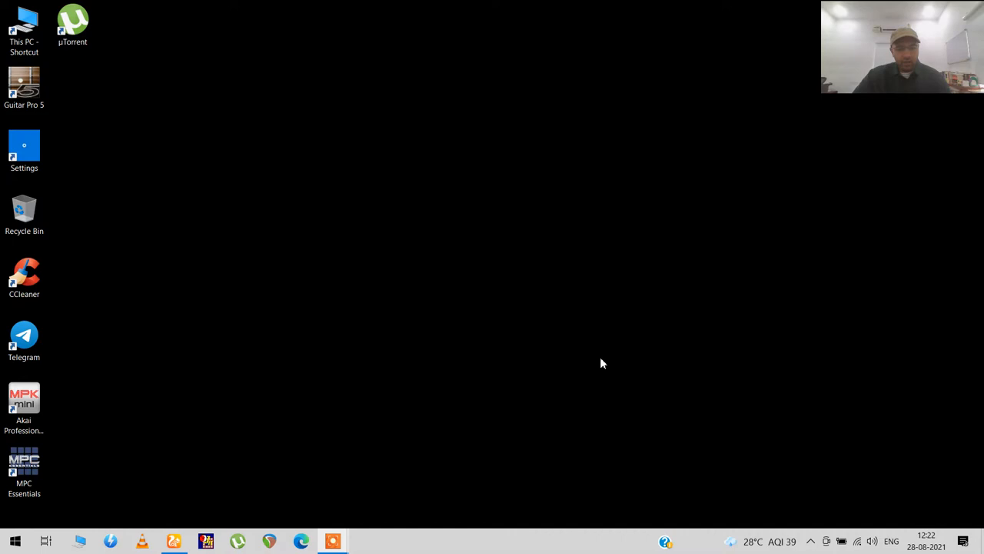
mouse_move(393, 298)
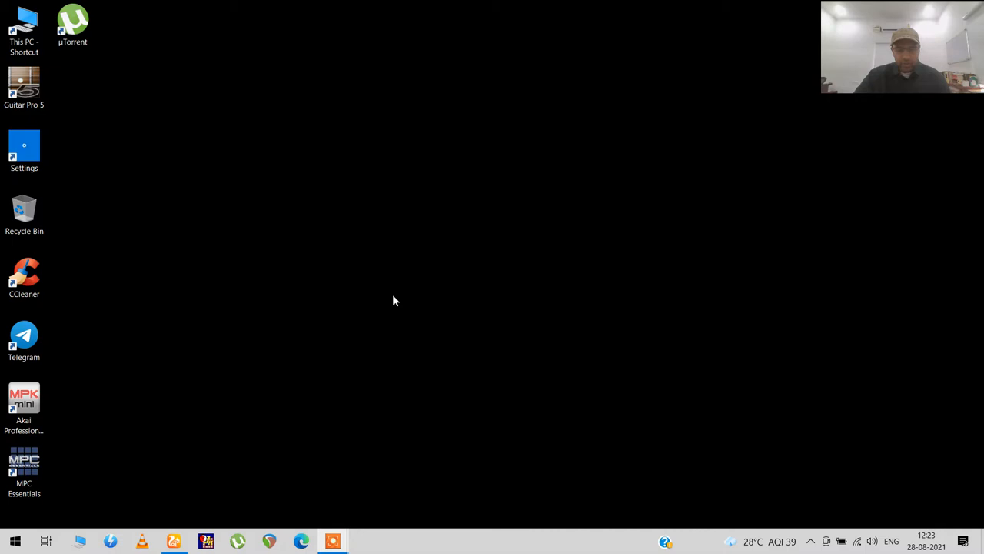
mouse_move(313, 456)
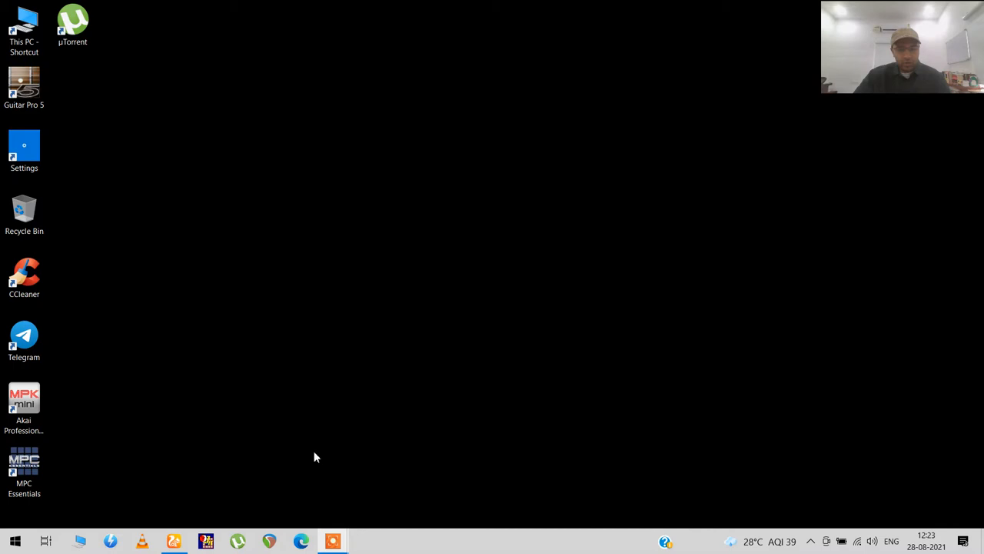
mouse_move(331, 436)
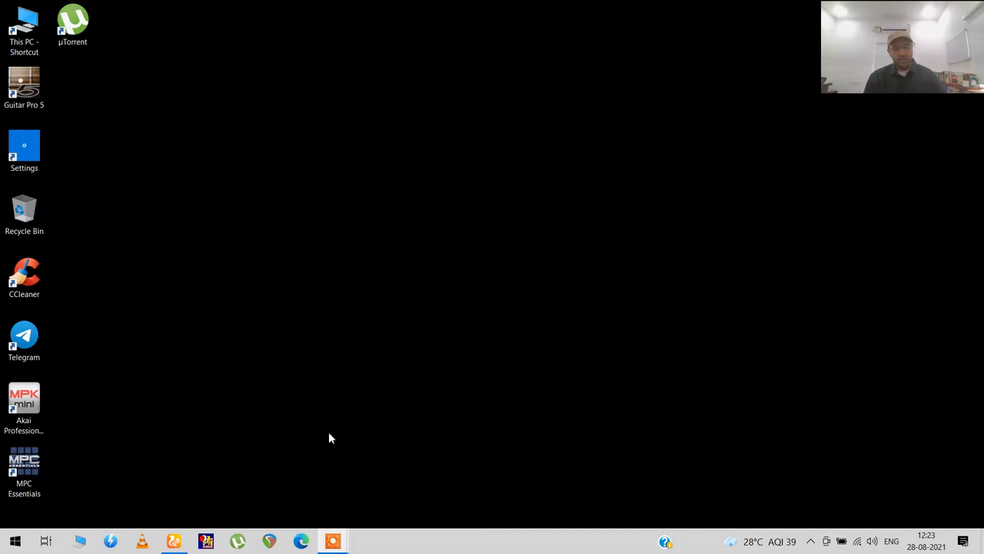
Search Google for 'jagannatha hora' from the browser
click(302, 541)
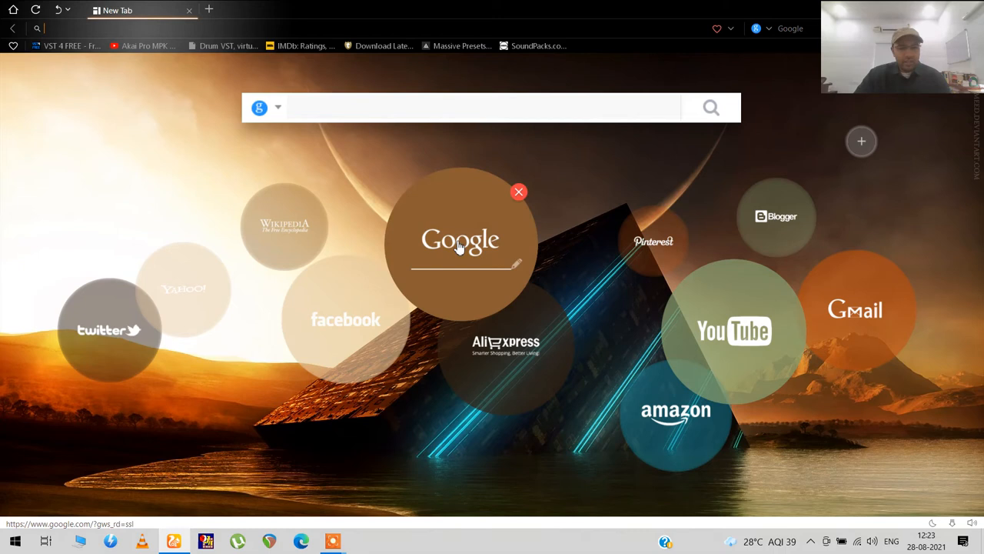
text(jagana)
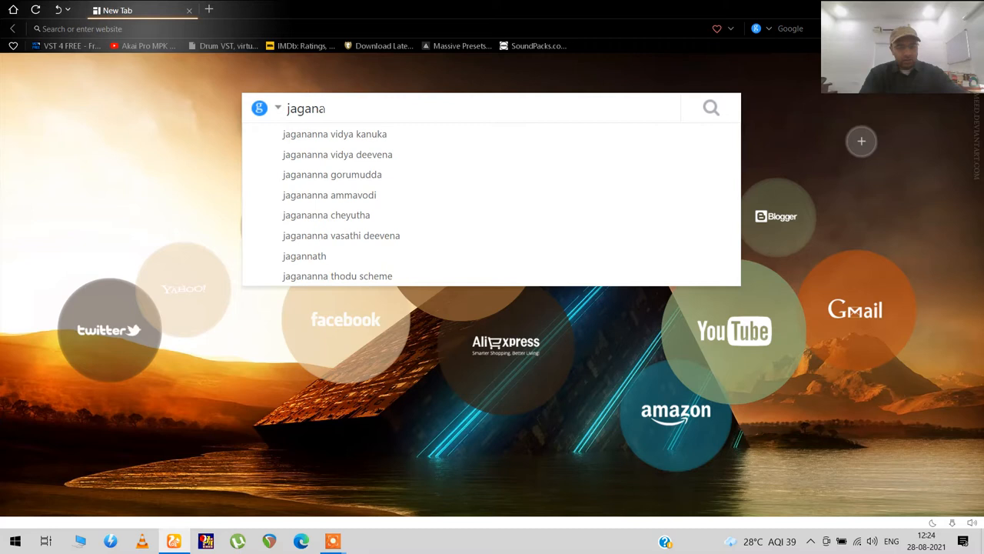
text(nnatha hora)
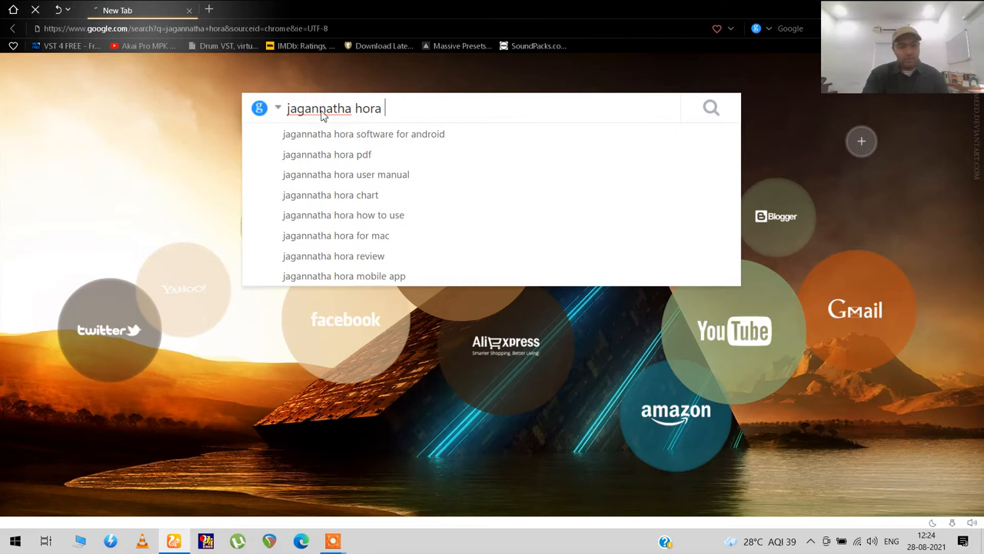
key(Return)
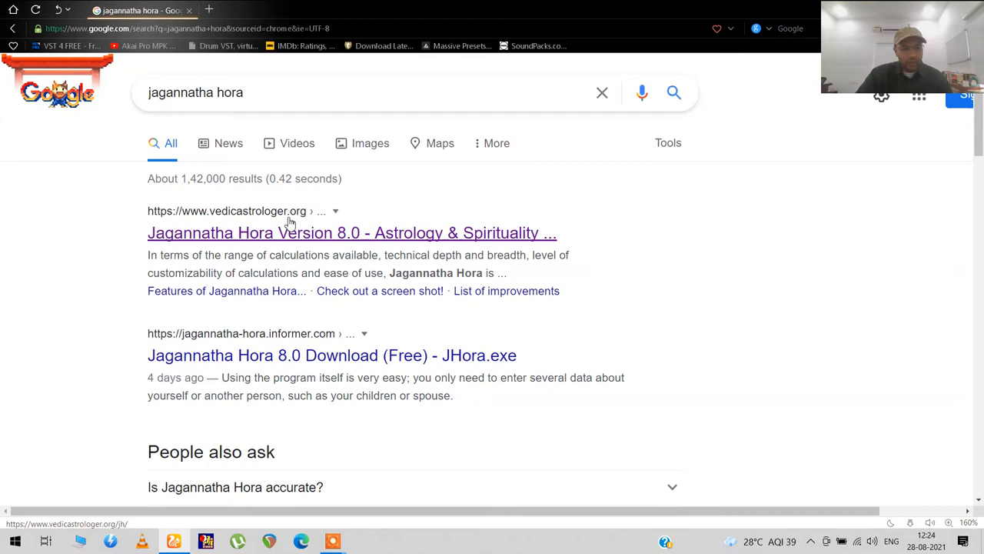
Read the vedicastrologer.org Jagannatha Hora page through its Download and Release History sections
click(350, 233)
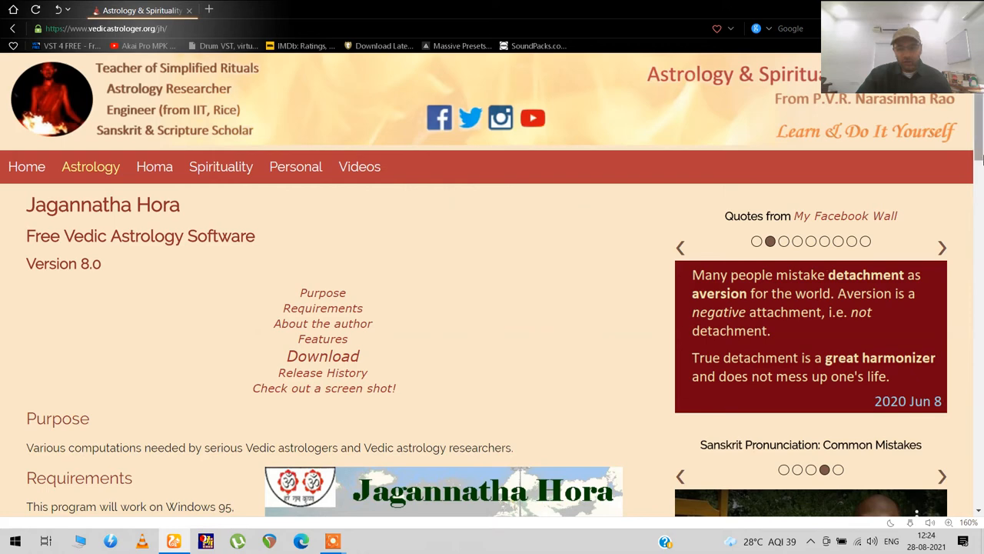
scroll(down, 3)
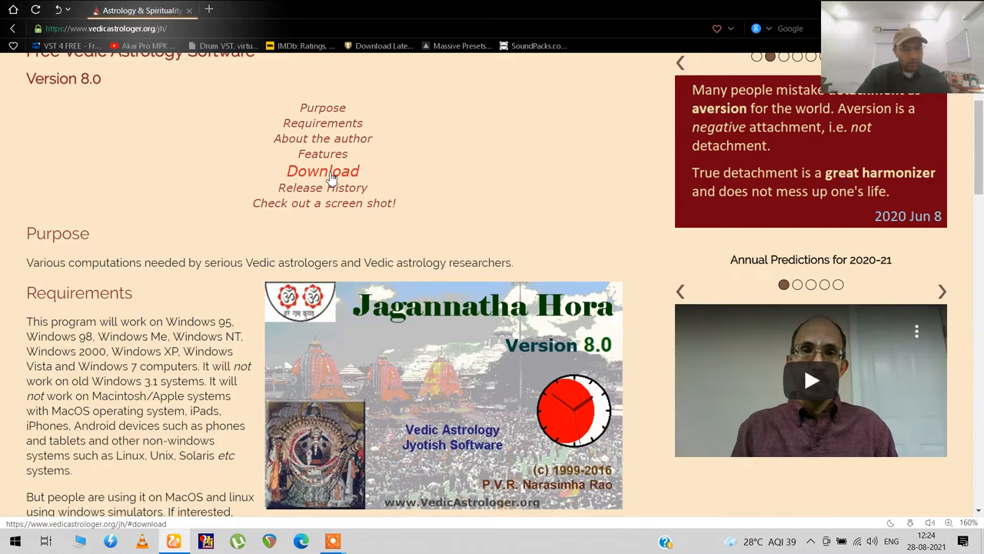
scroll(down, 3)
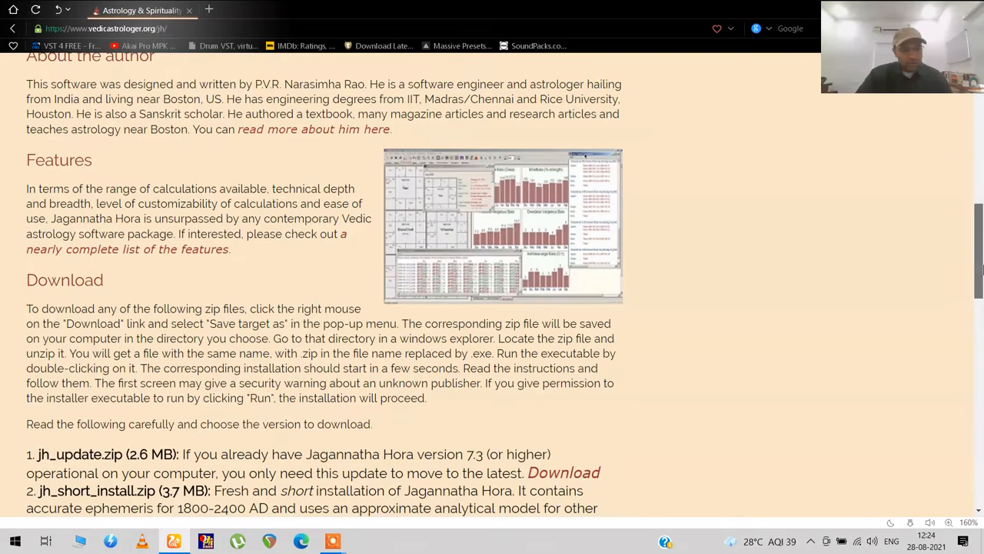
scroll(down, 3)
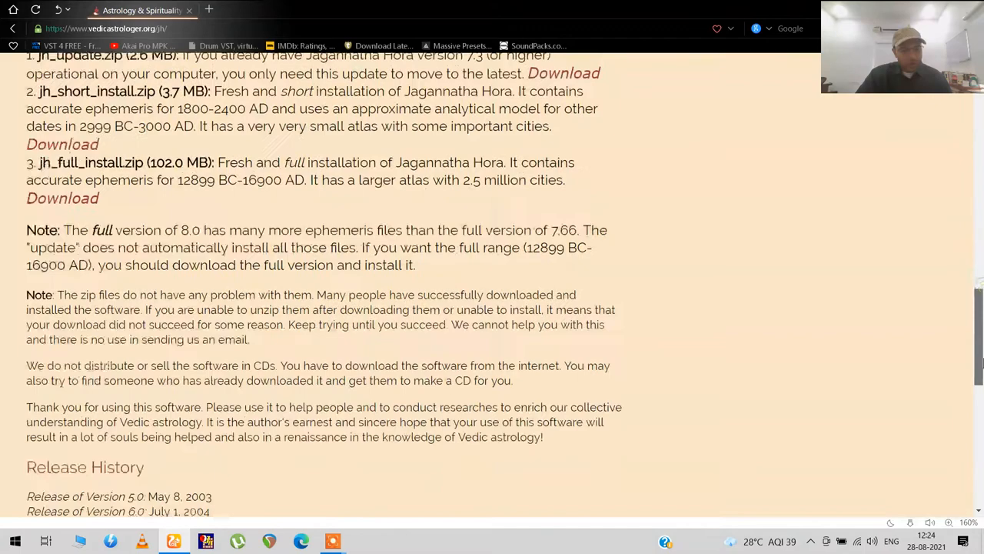
scroll(down, 3)
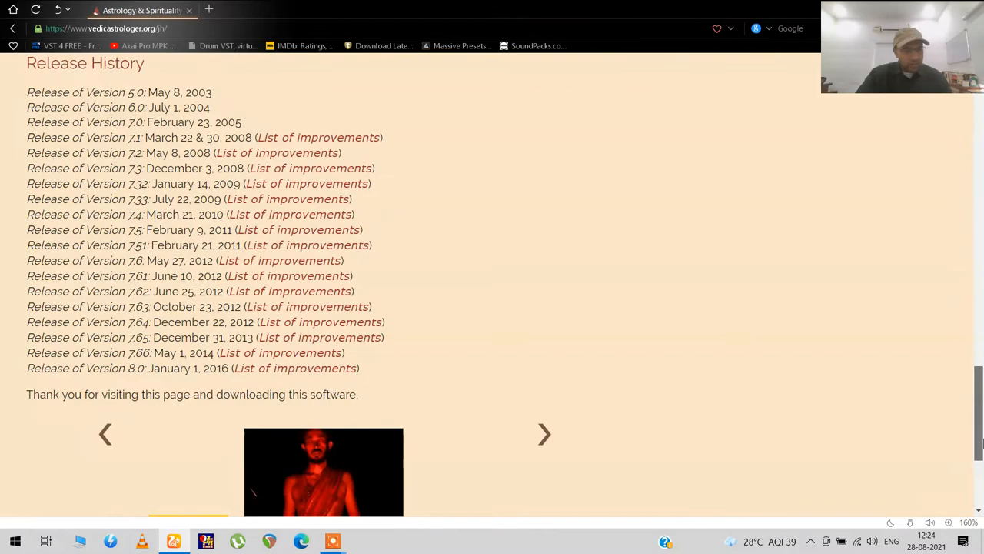
scroll(up, 3)
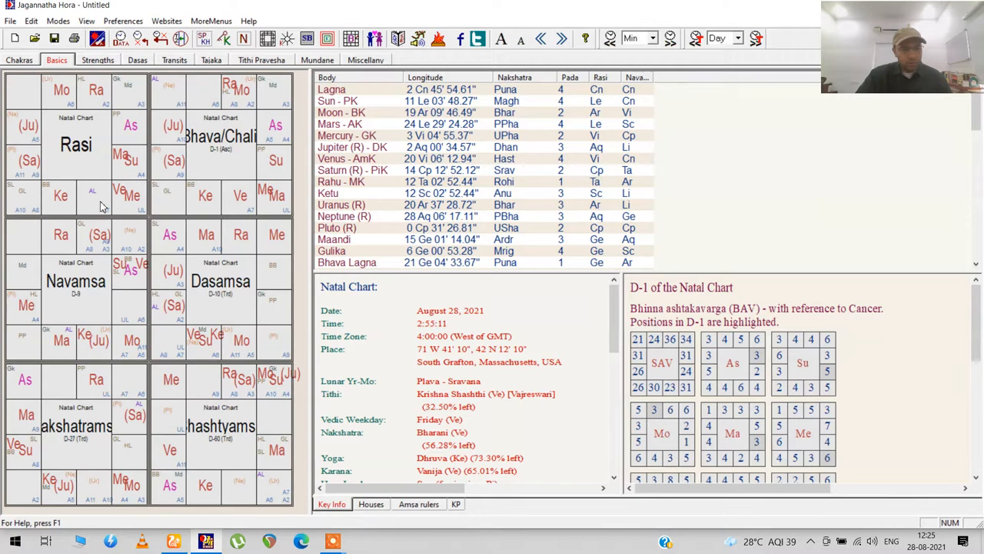
mouse_move(376, 130)
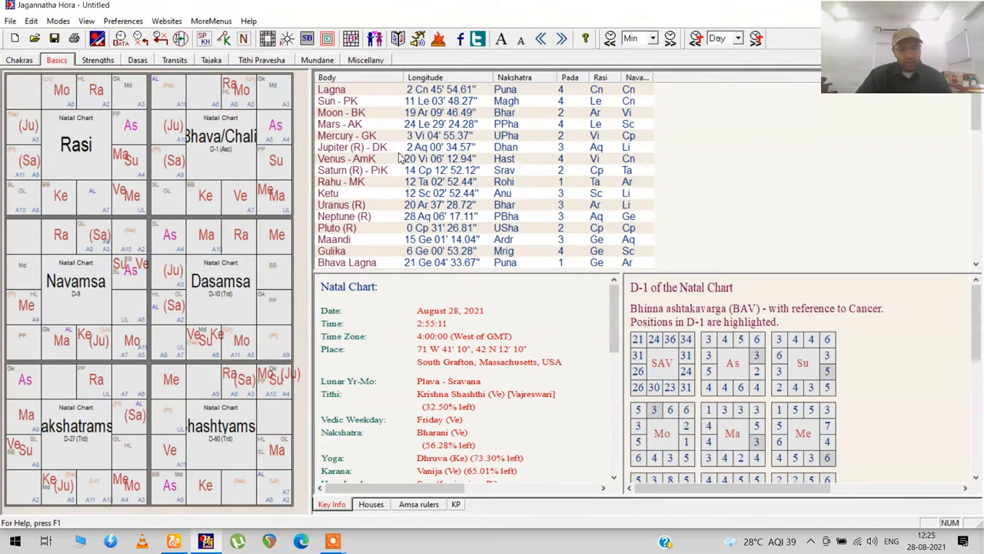
Scroll through the default natal chart's Basics tab details
scroll(down, 3)
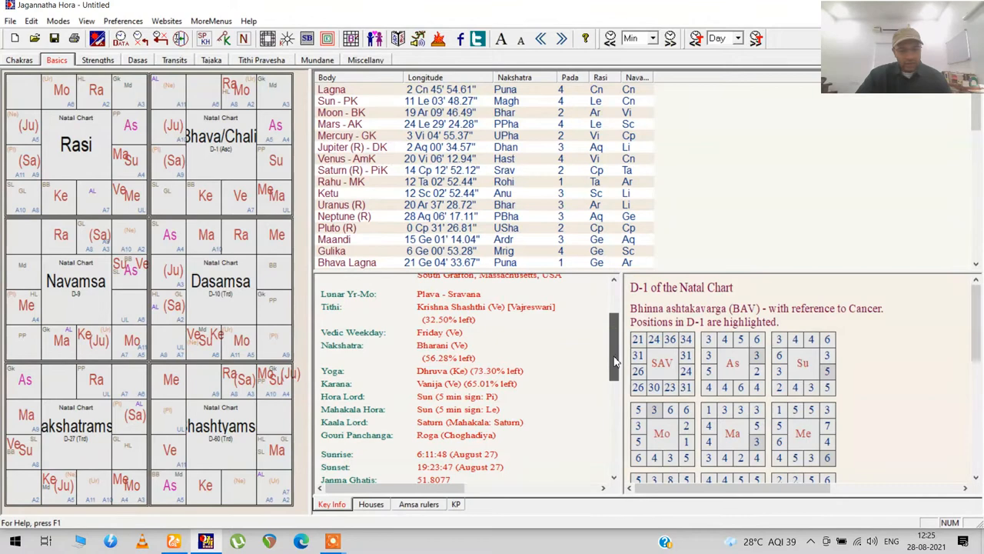
scroll(up, 3)
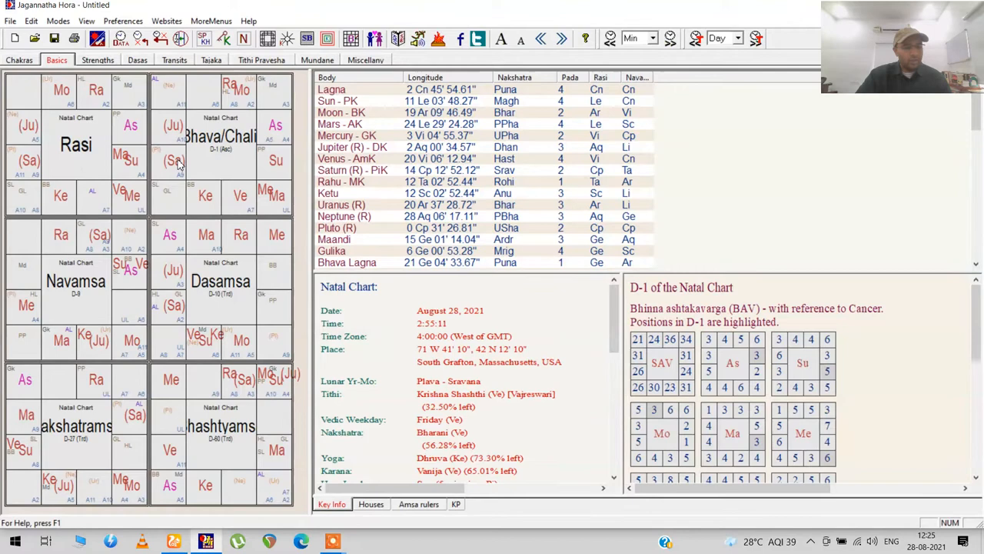
mouse_move(201, 197)
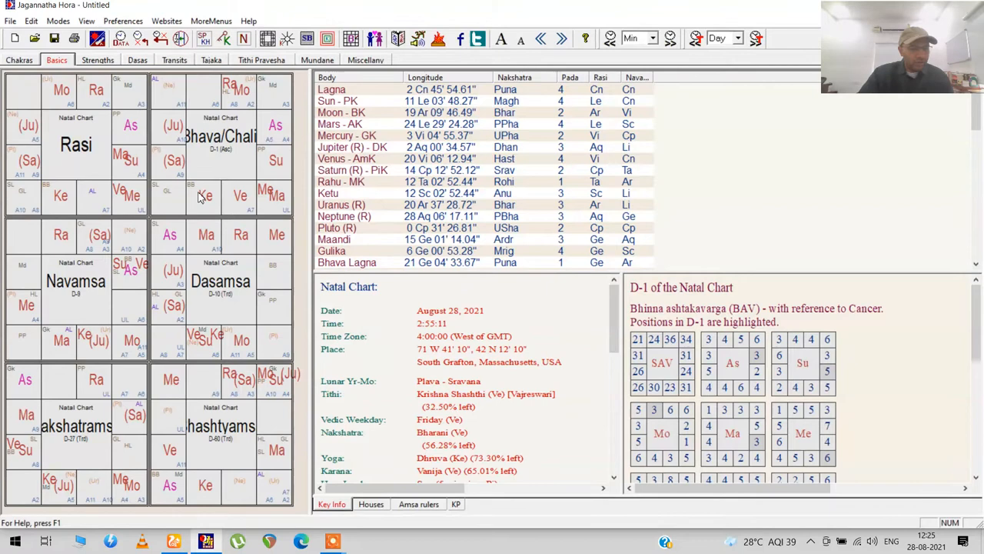
mouse_move(375, 268)
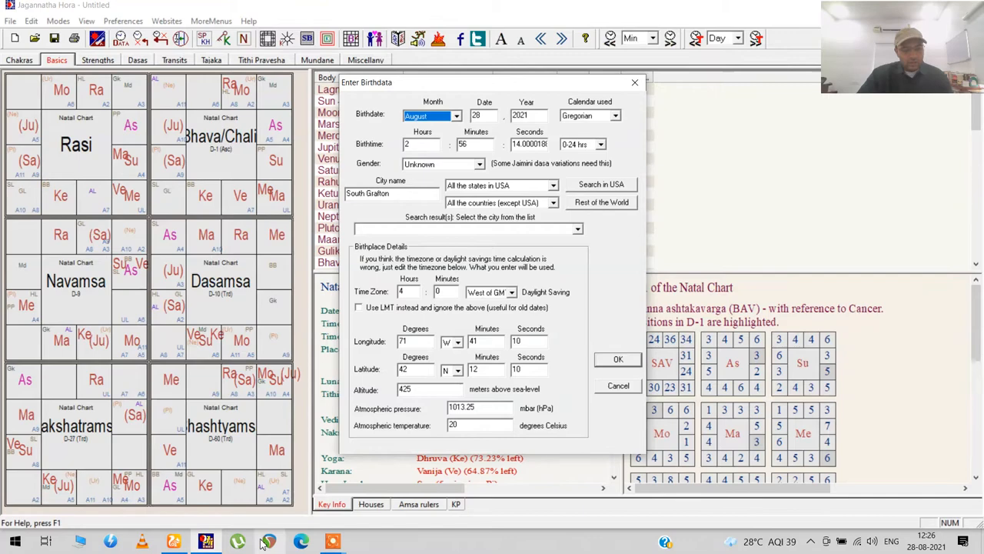
Search 'jim carey' in a new browser tab and find his birth as January 17, 1962, 2:30 AM
click(301, 542)
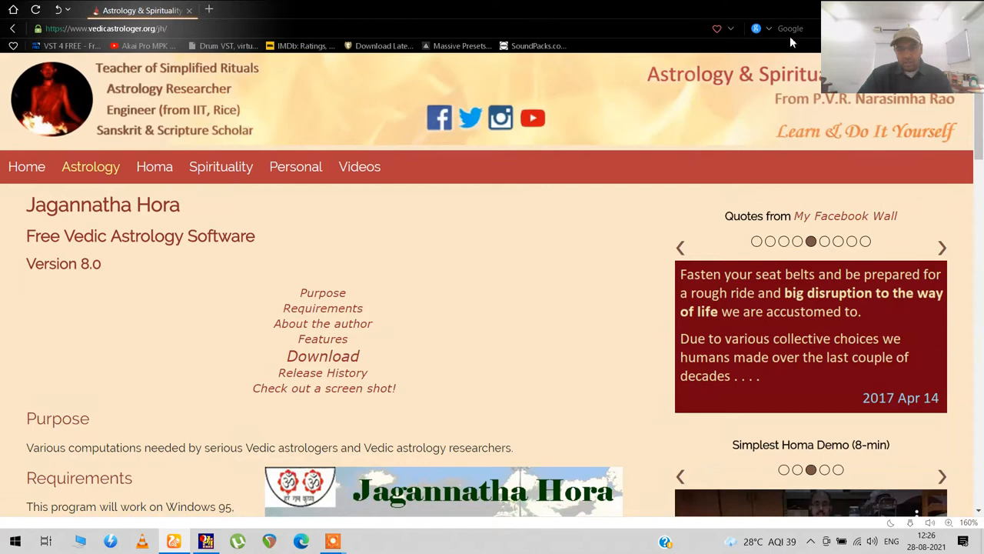
click(943, 246)
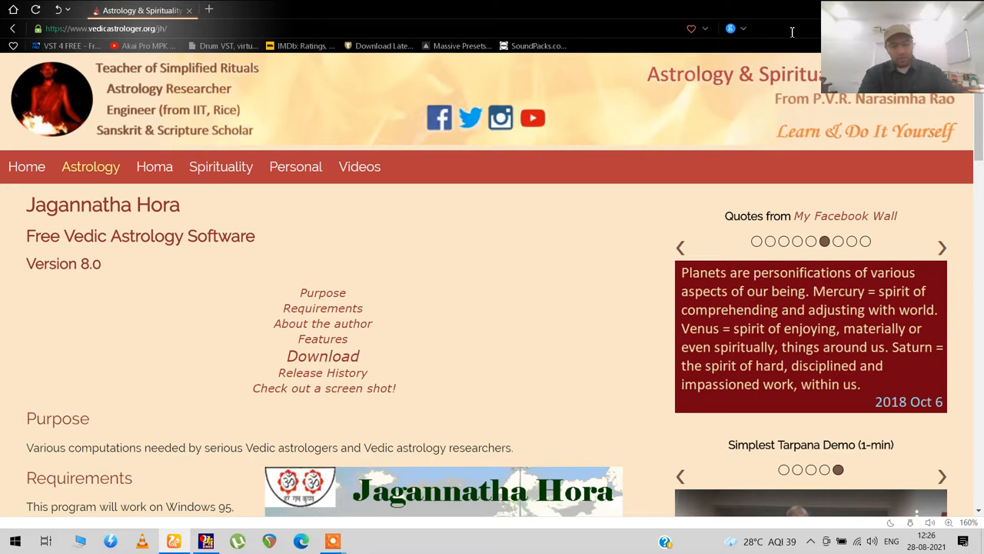
text(jim carey time of birth)
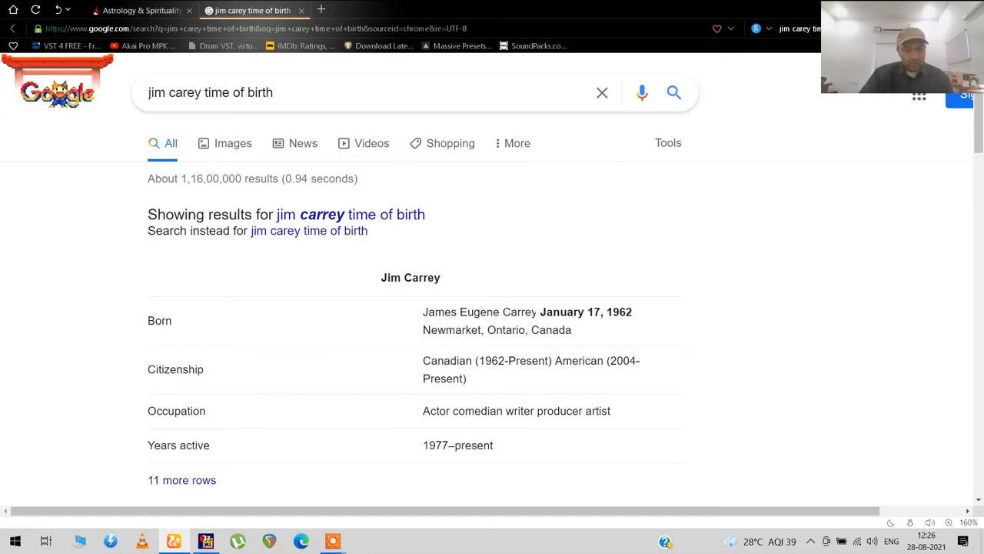
scroll(down, 3)
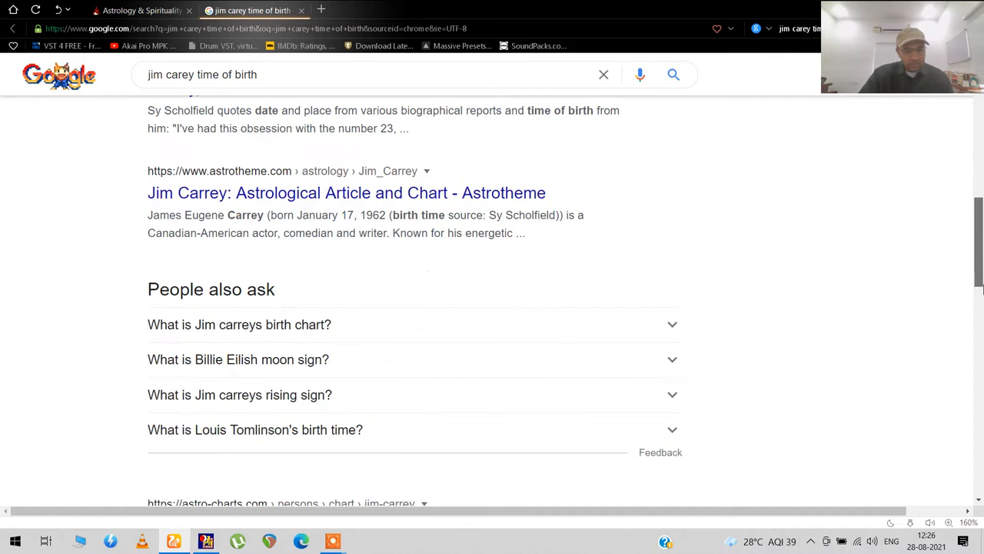
scroll(down, 3)
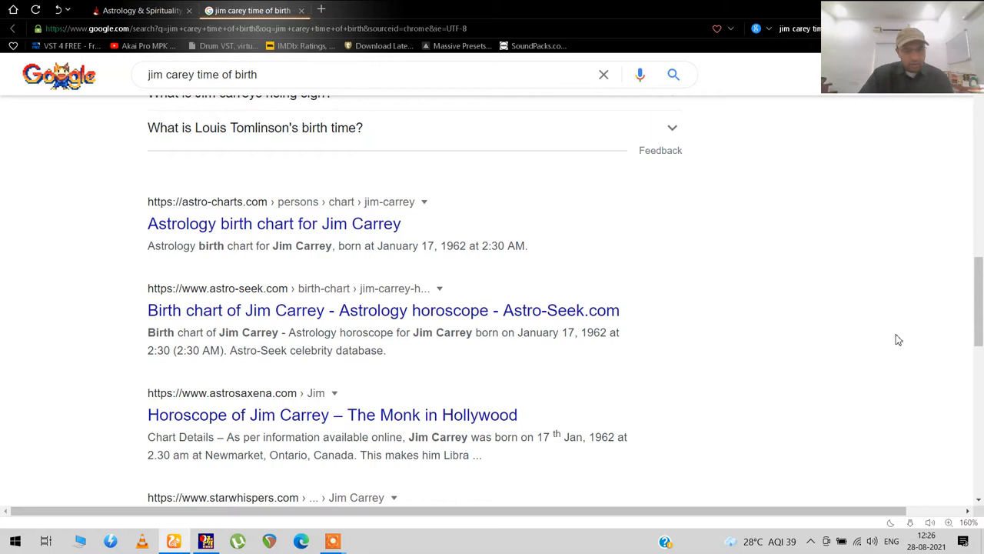
scroll(up, 3)
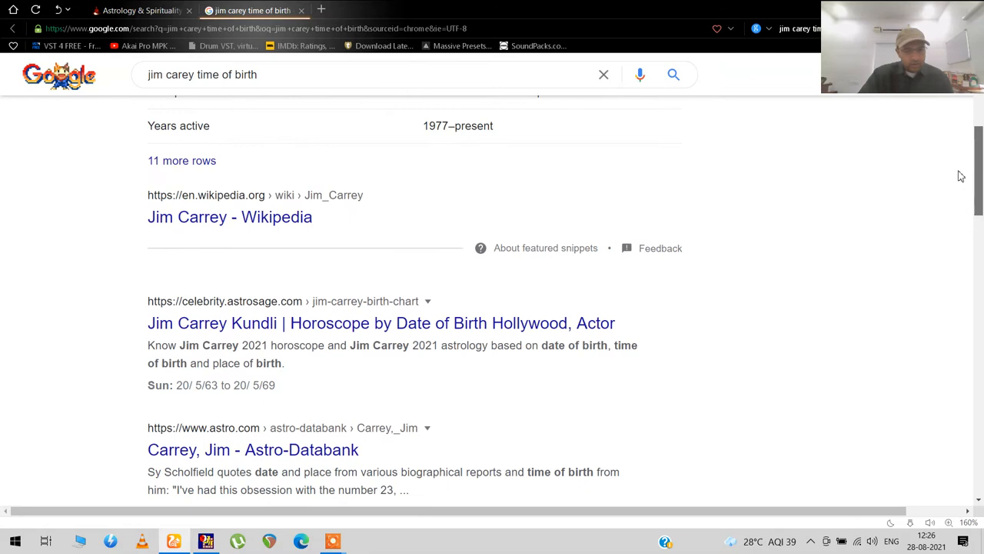
scroll(up, 3)
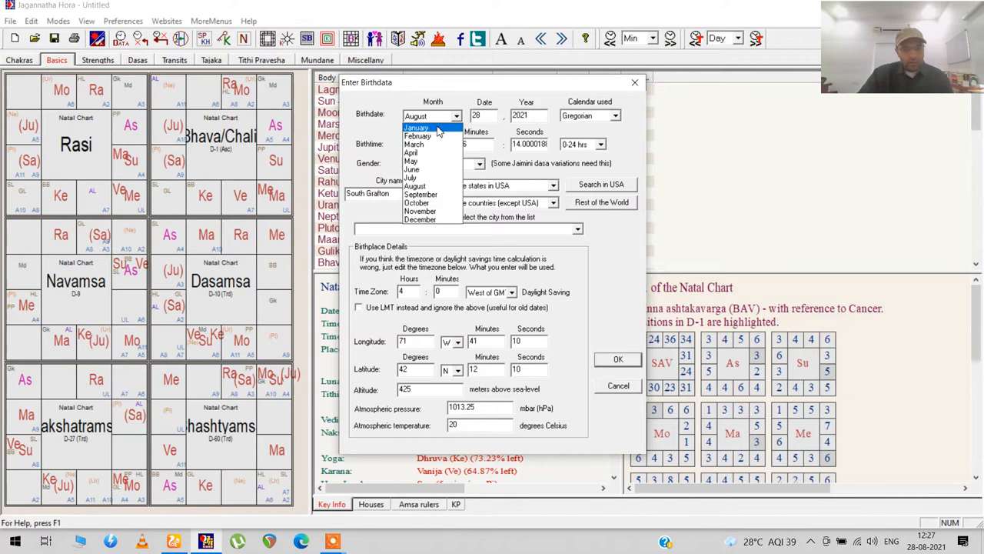
Enter January 1962 as the birth month and year in the birthdata form
click(415, 128)
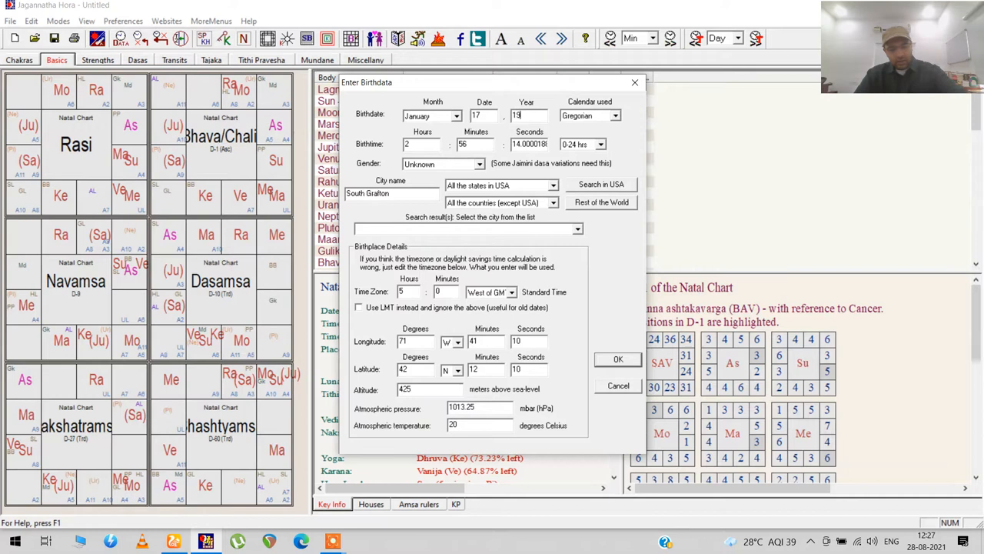
text(1962)
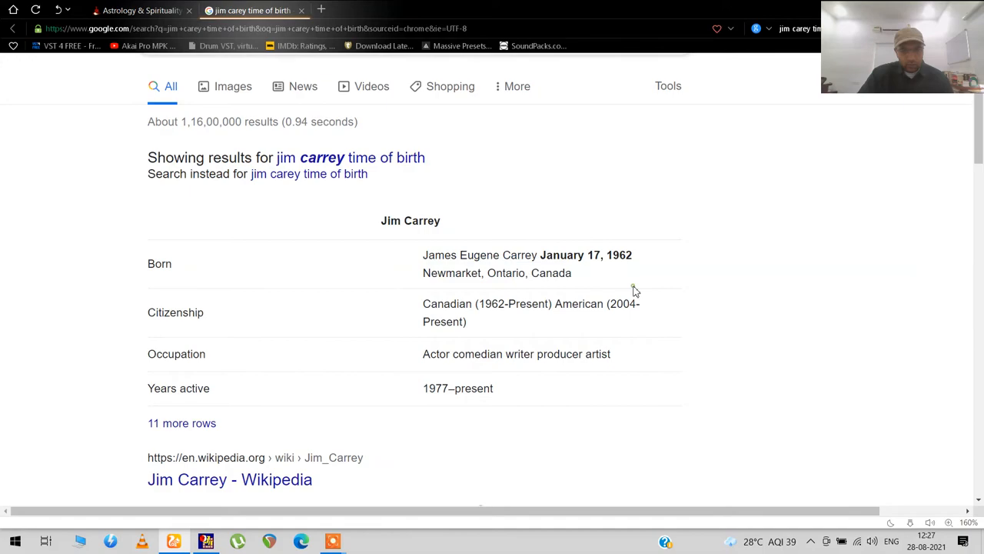
Choose Newmarket, Canada as the birthplace and cast Jim Carrey's chart
click(173, 541)
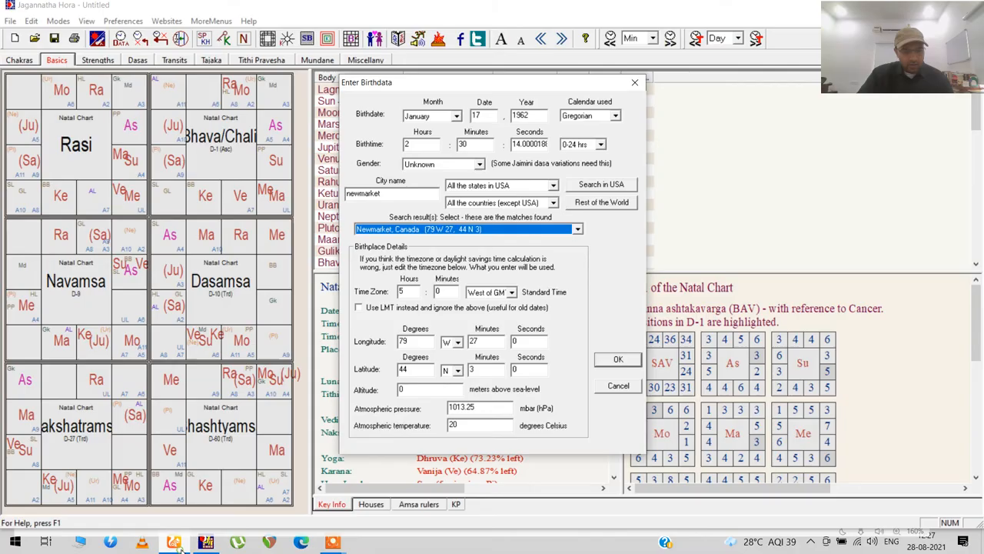
click(618, 360)
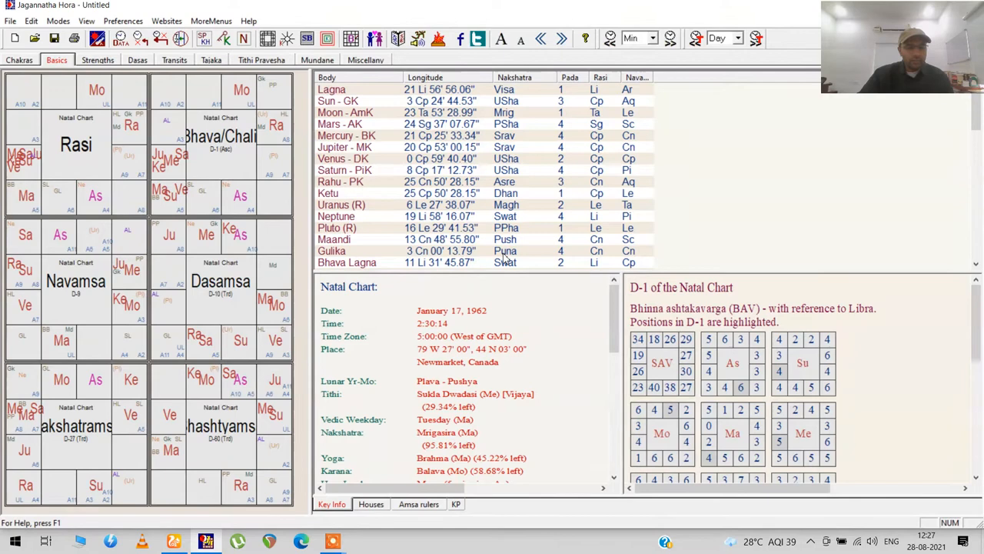
mouse_move(546, 160)
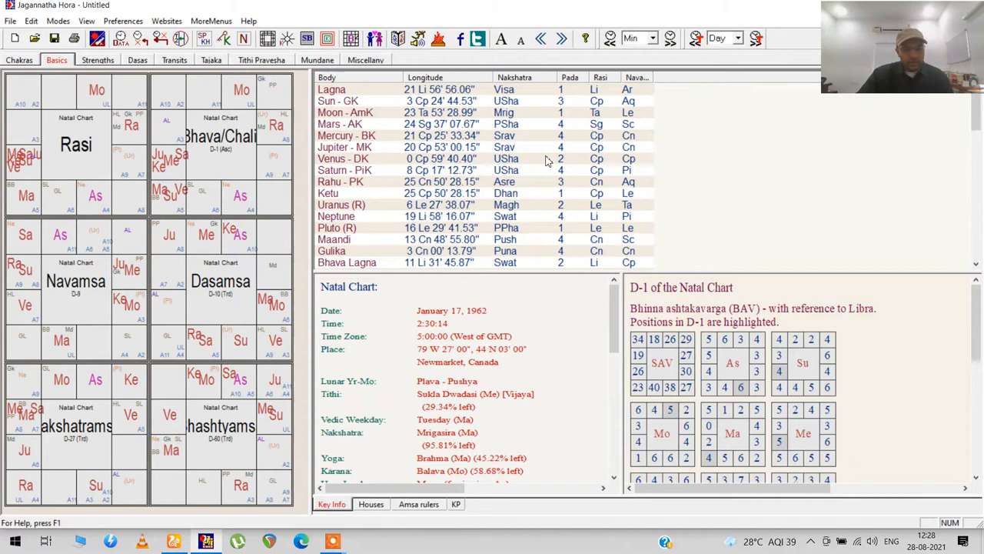
mouse_move(182, 302)
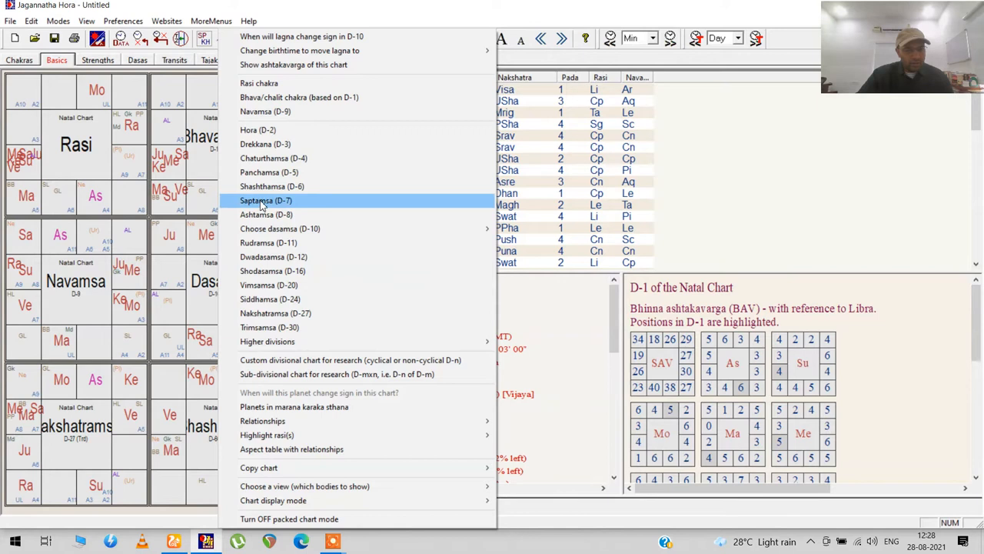
mouse_move(268, 341)
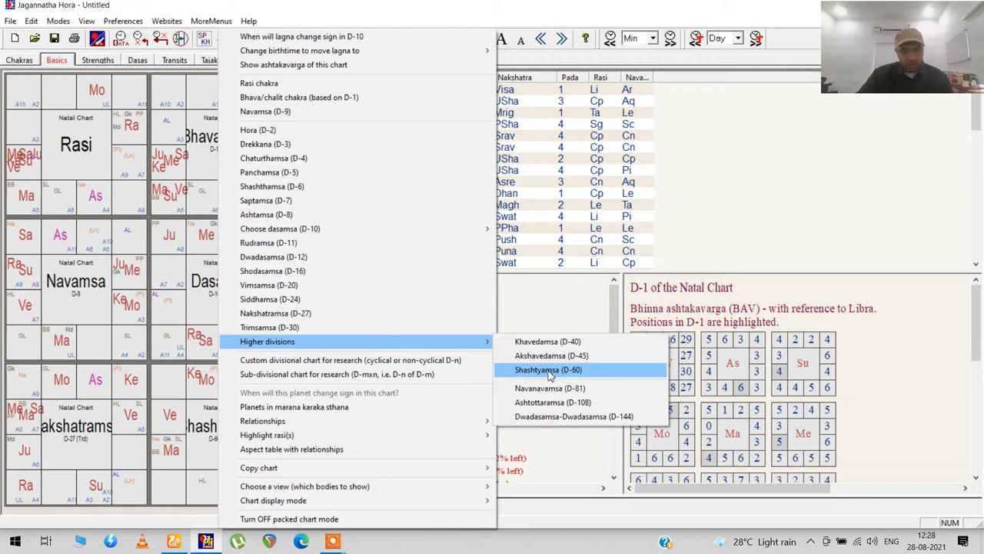
click(547, 369)
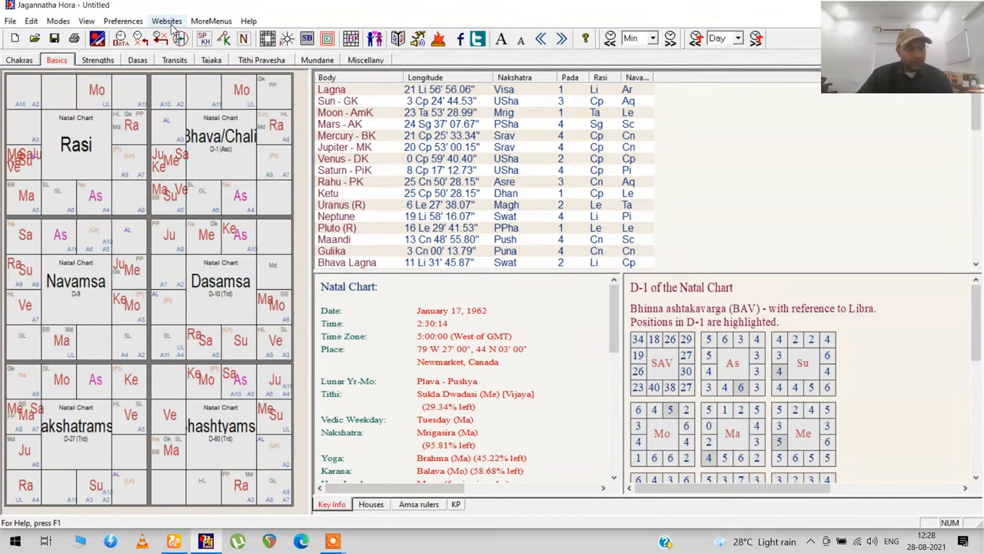
Switch the chart style to North Indian (diamond) in the display preferences
click(123, 21)
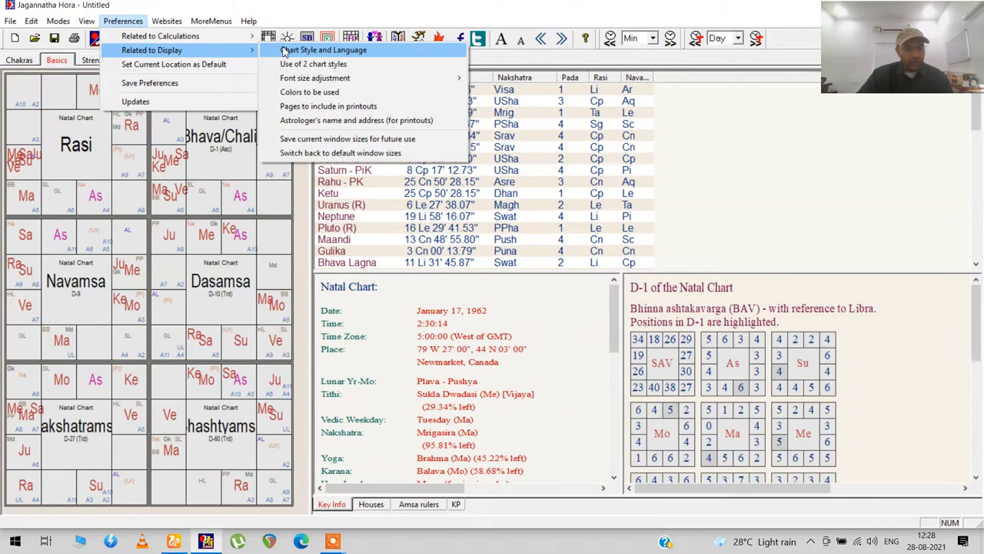
click(323, 50)
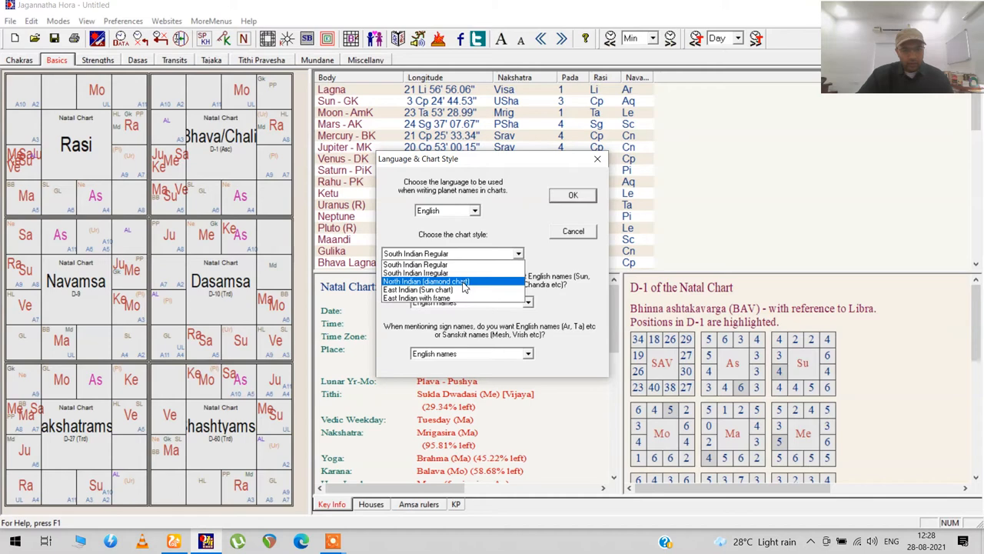
click(572, 193)
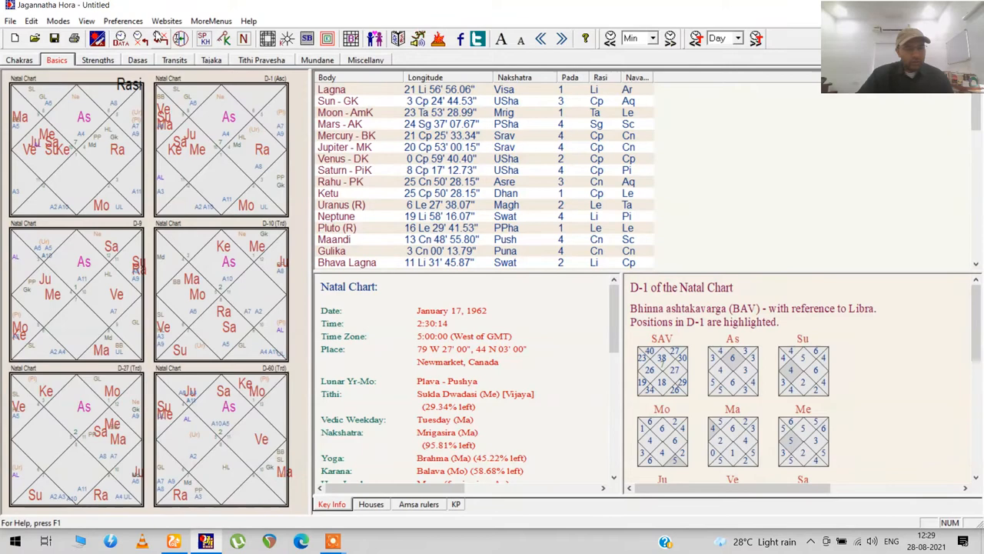
click(123, 21)
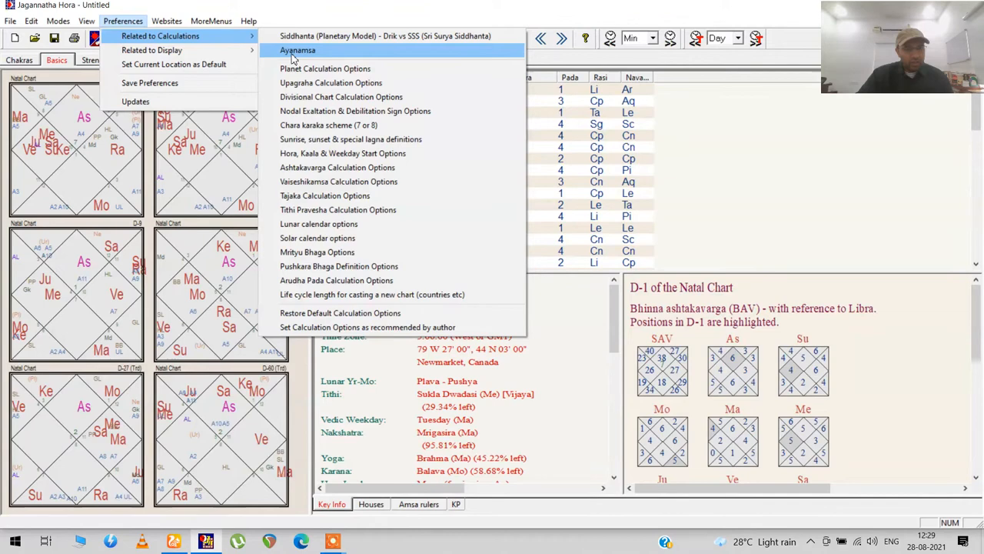
click(296, 50)
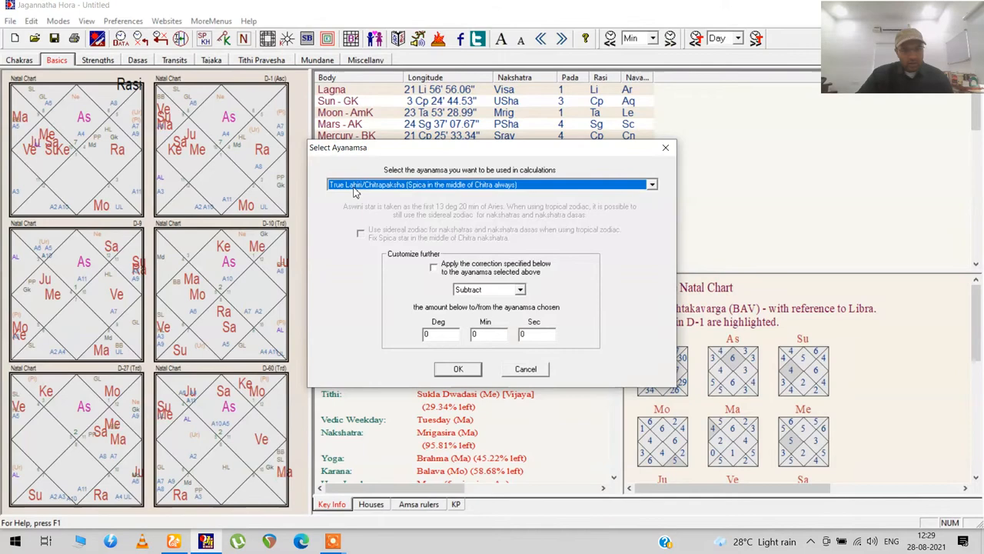
click(652, 184)
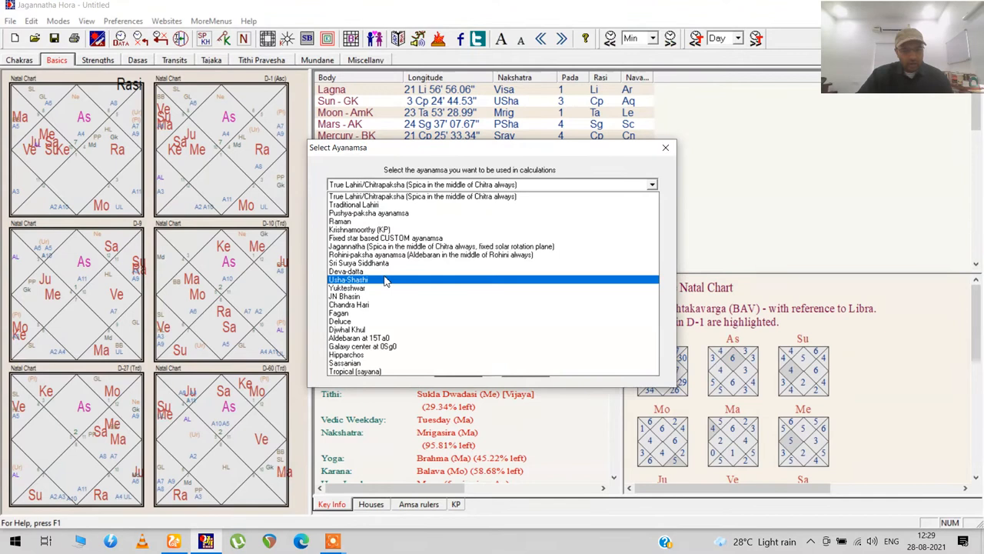
click(353, 371)
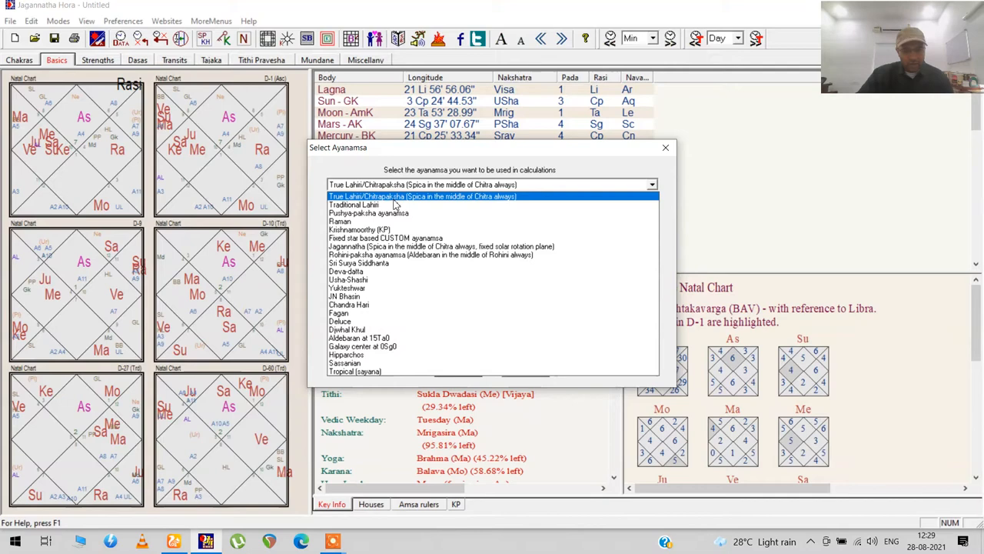
click(123, 21)
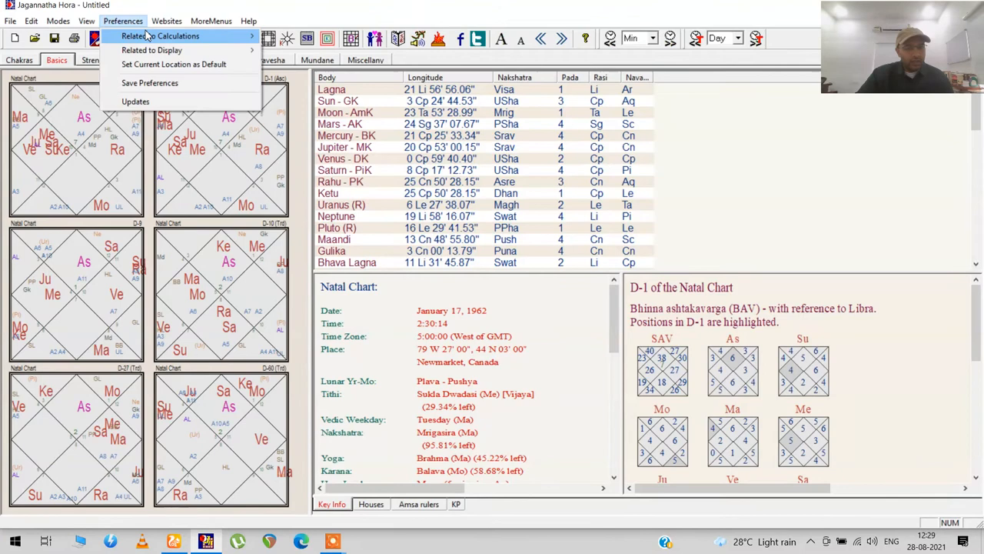
Go to the display preferences to restore the South Indian square chart style
click(151, 49)
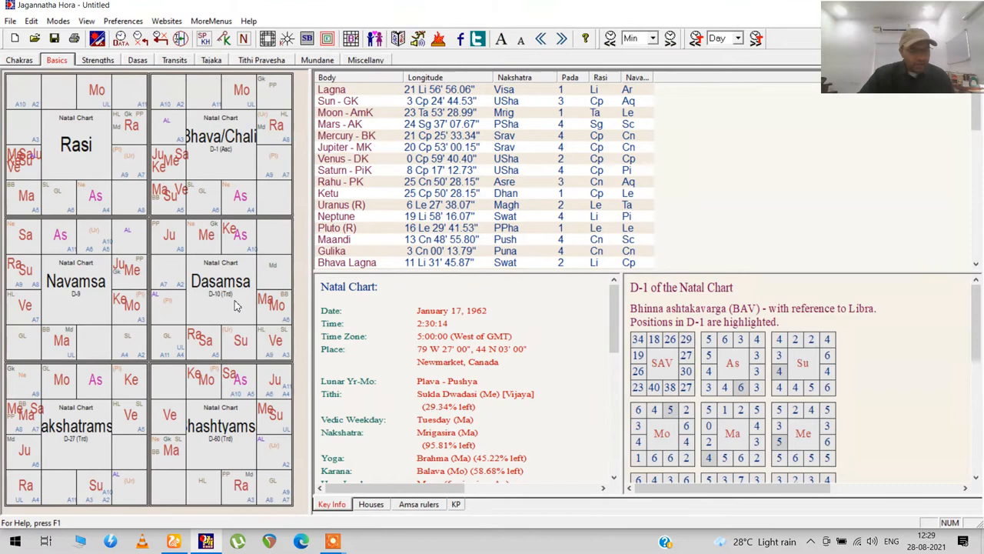
mouse_move(129, 218)
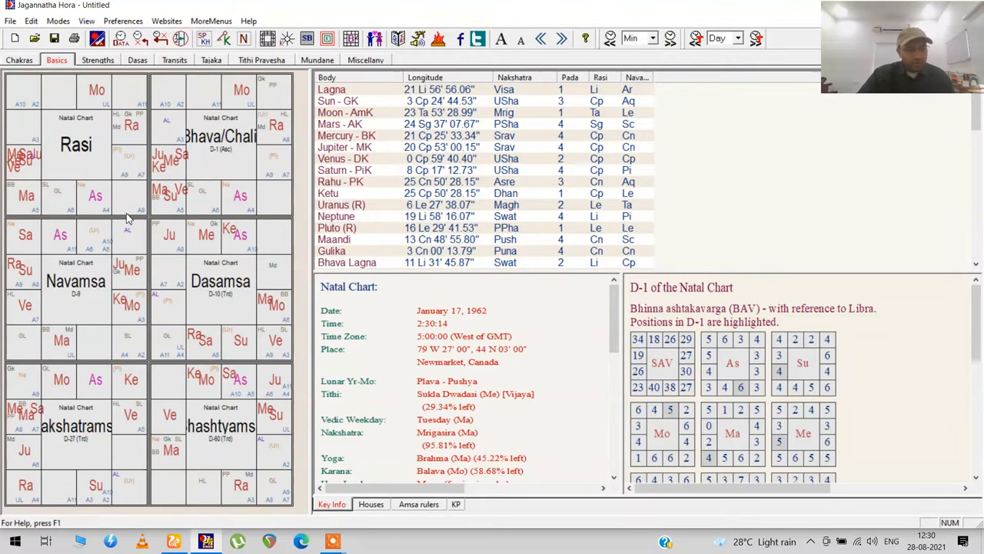
mouse_move(222, 310)
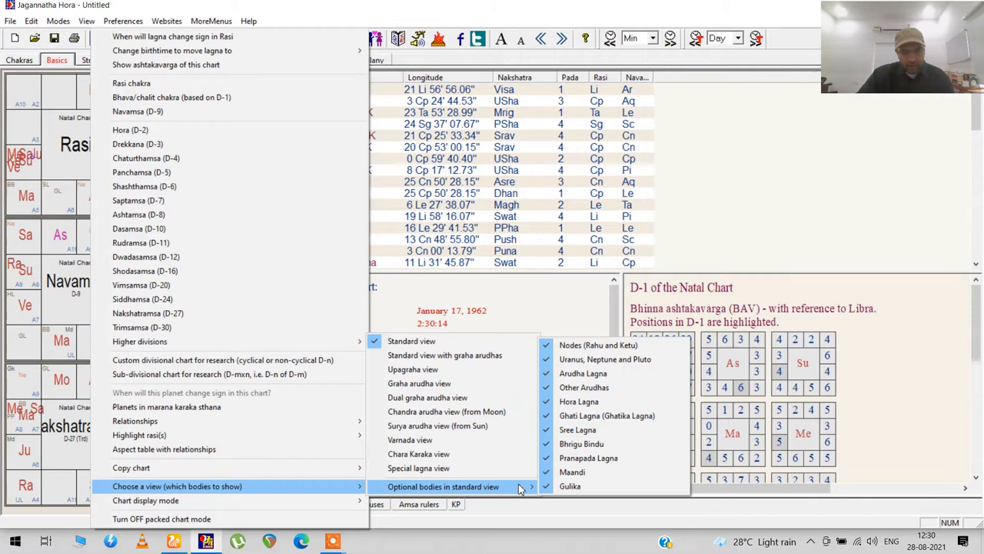
mouse_move(581, 443)
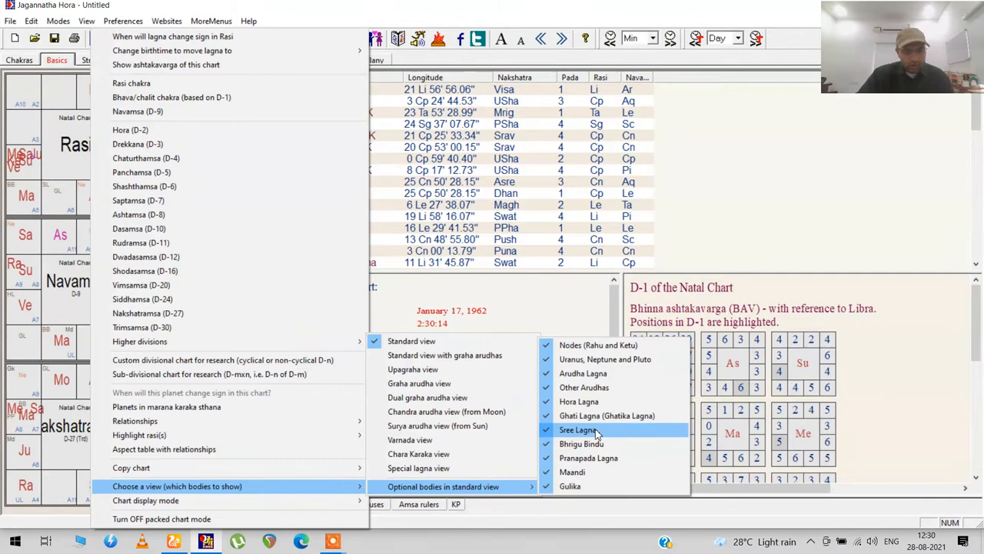
Untick Sree Lagna in the optional bodies for the standard view
click(578, 429)
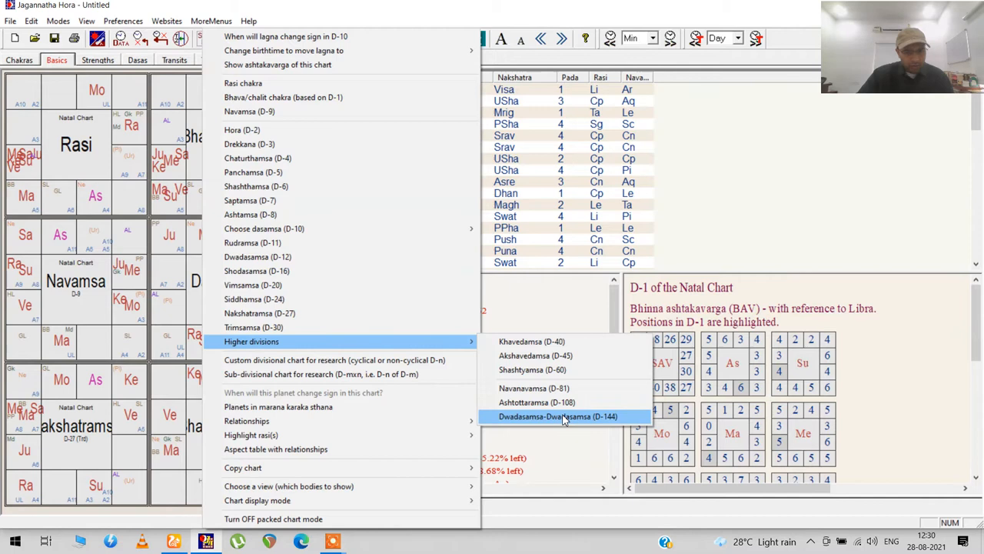
mouse_move(536, 402)
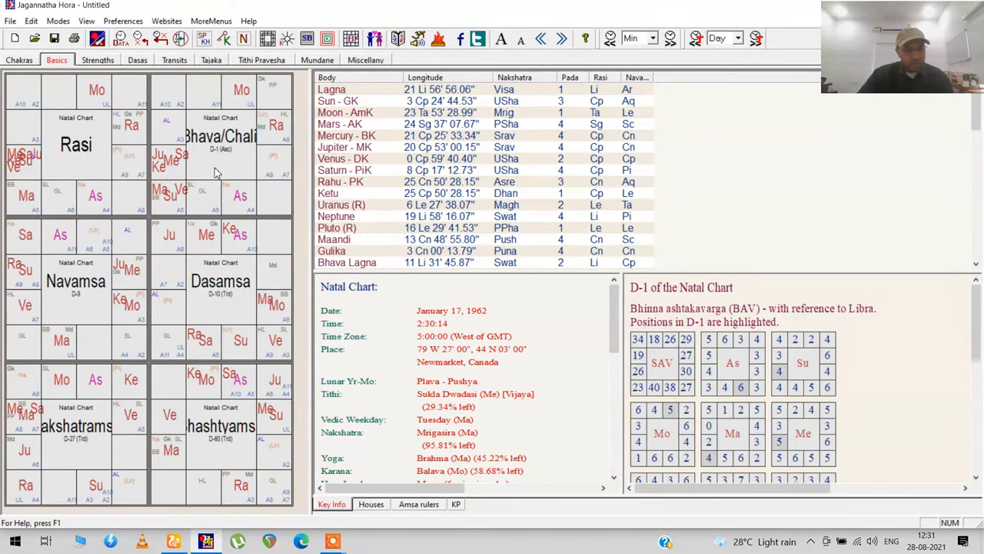
mouse_move(214, 168)
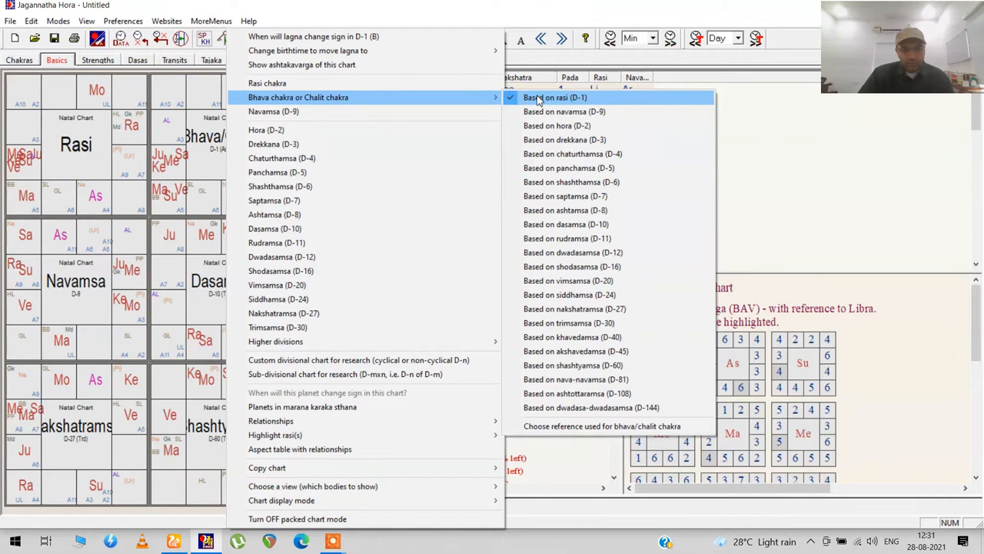
mouse_move(567, 154)
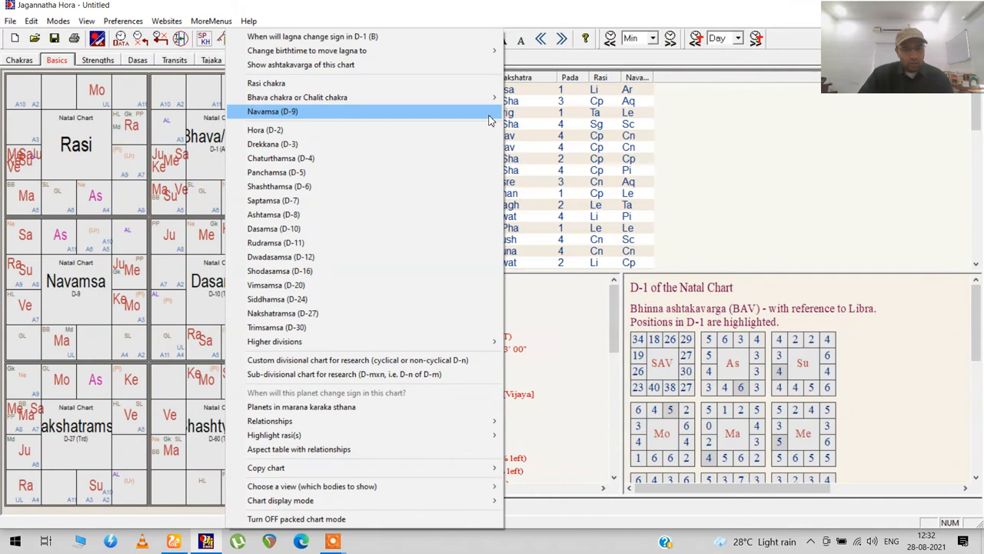
mouse_move(297, 96)
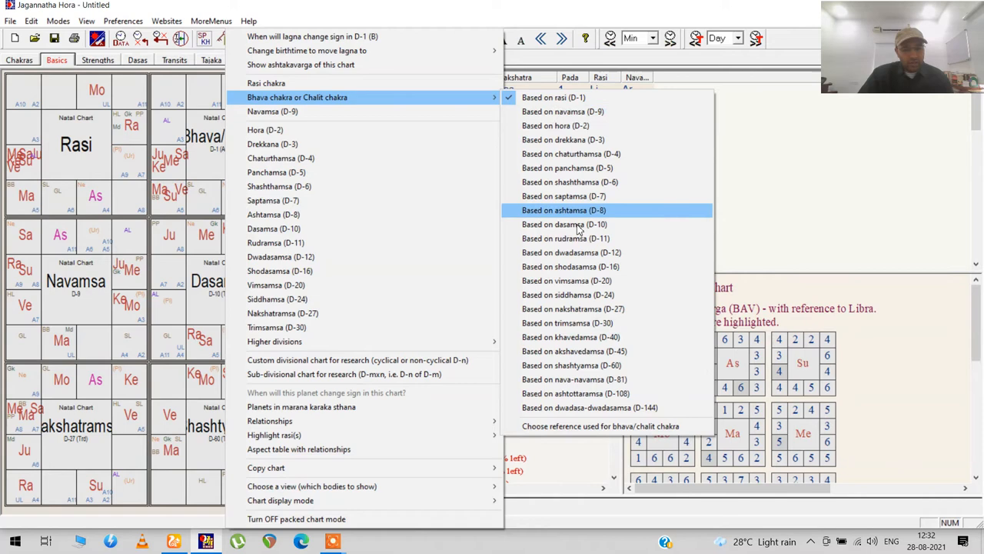
Confirm Lagna and Rasi (D-1) as the bhava/chalit chakra reference
click(600, 426)
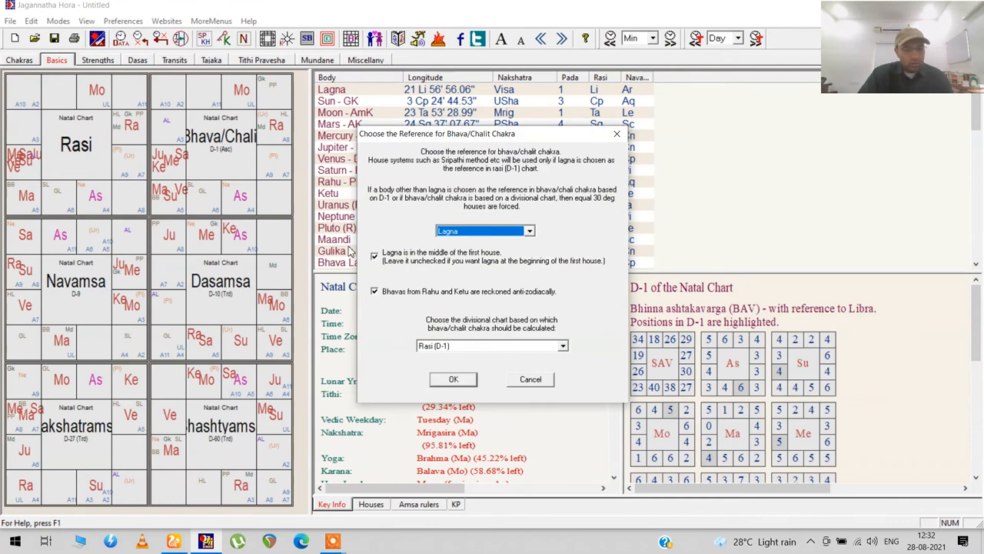
click(529, 231)
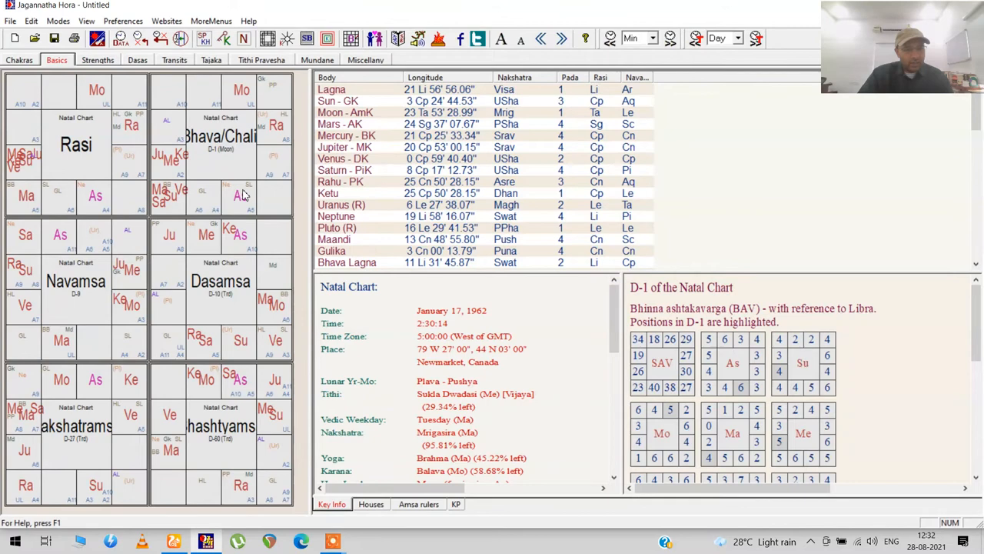
mouse_move(228, 172)
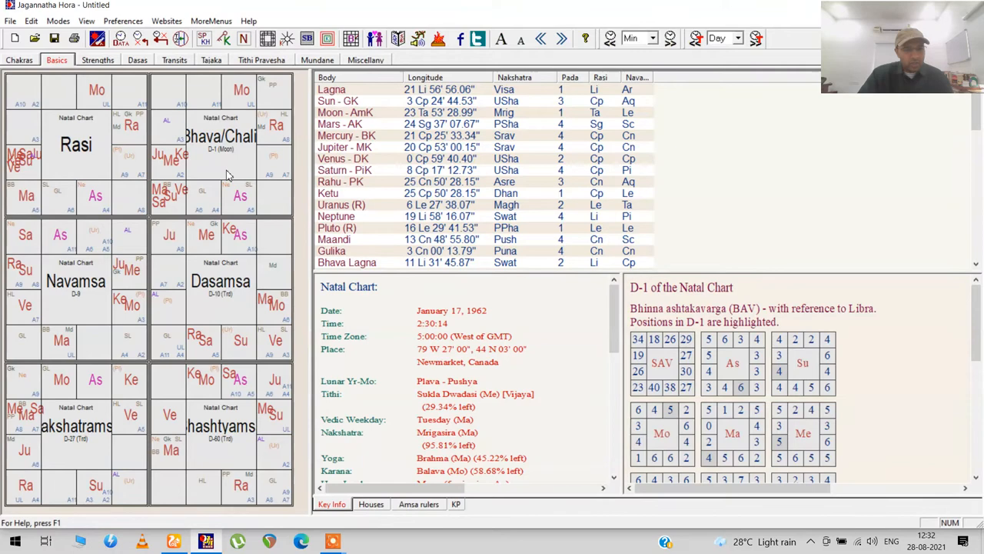
mouse_move(246, 120)
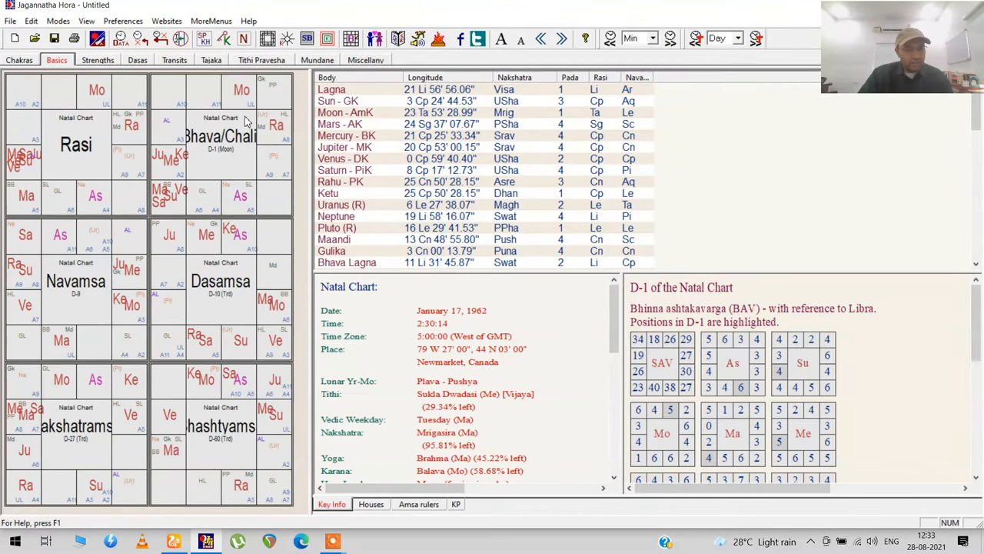
mouse_move(229, 169)
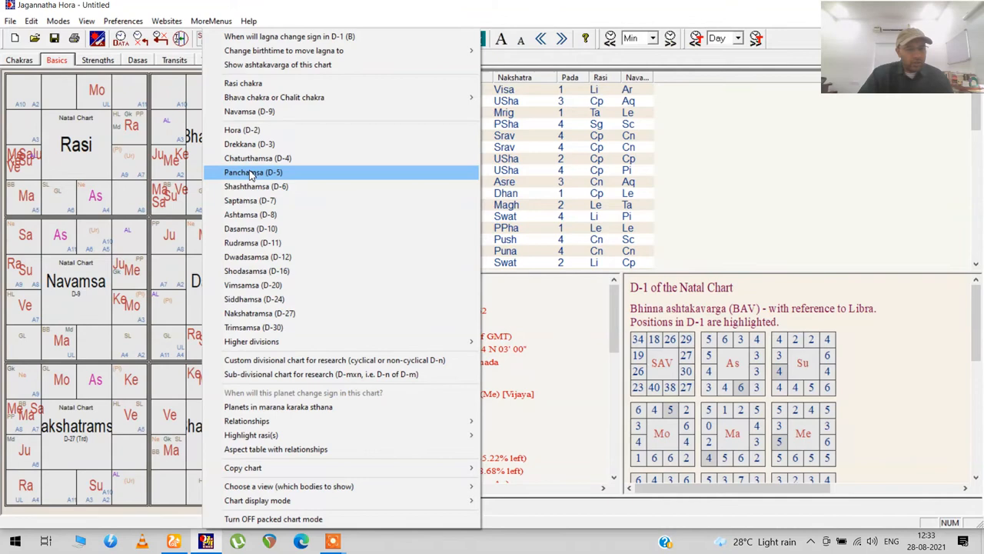
Review the bhava/chalit chakra reference settings and leave them unchanged
click(274, 97)
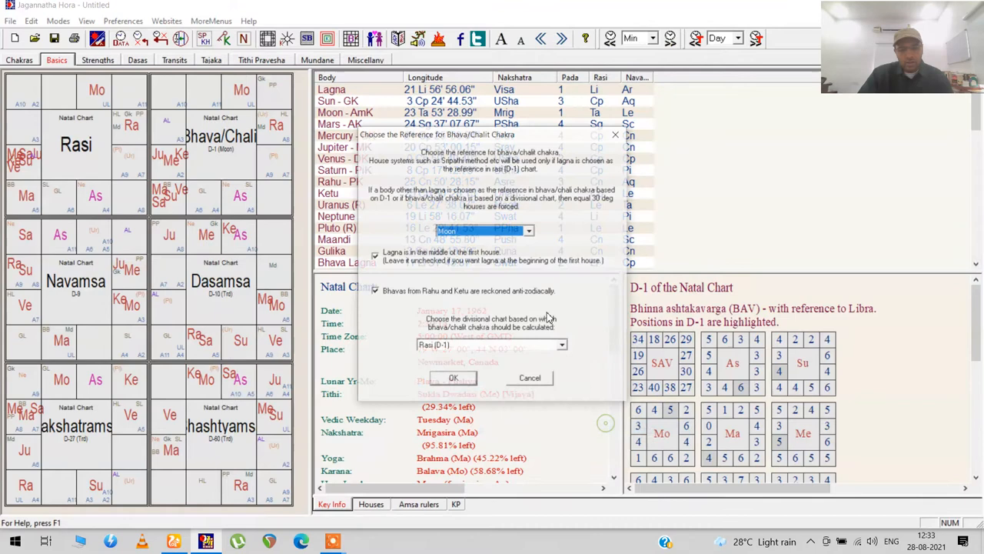
click(480, 231)
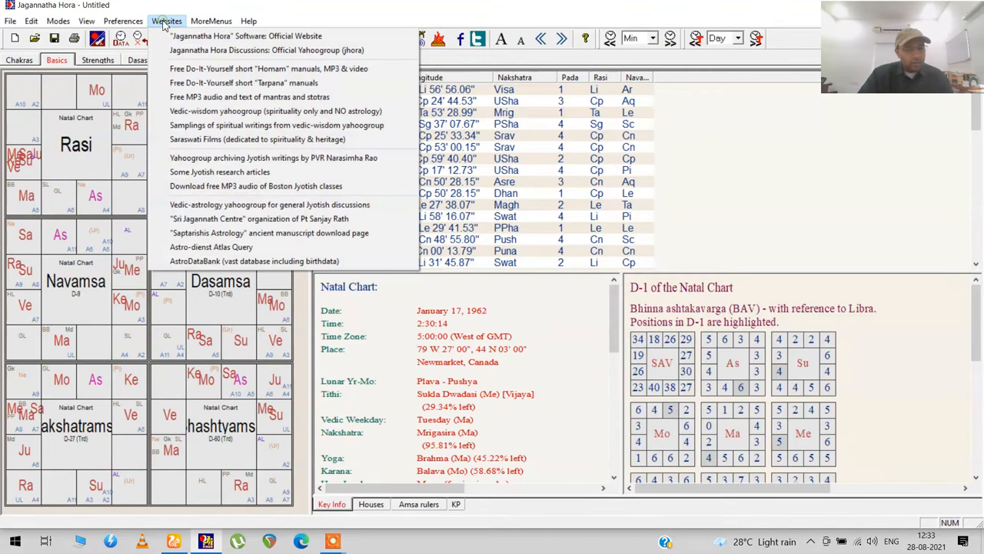
click(123, 21)
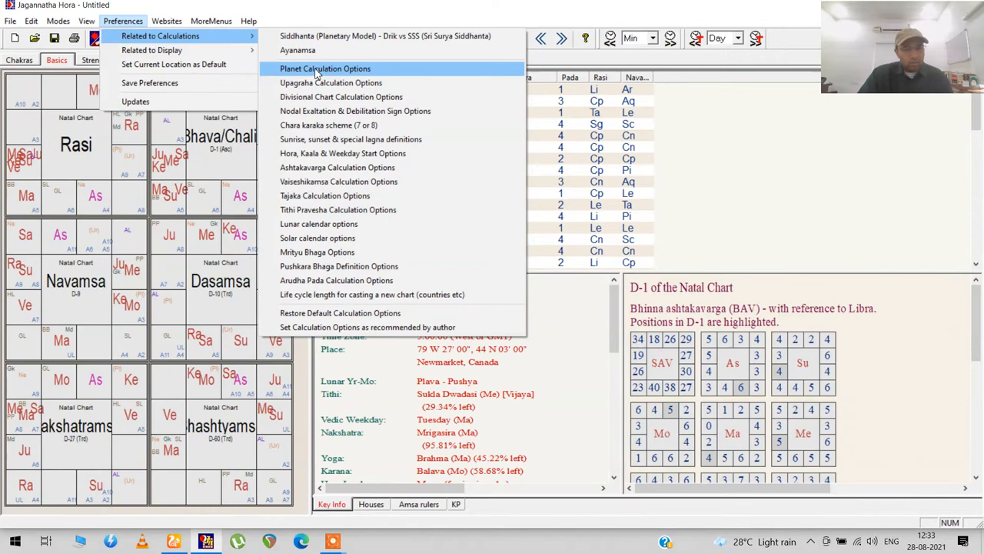
Apply the planet calculation options with the lunar nodes kept as Mean nodes
click(325, 68)
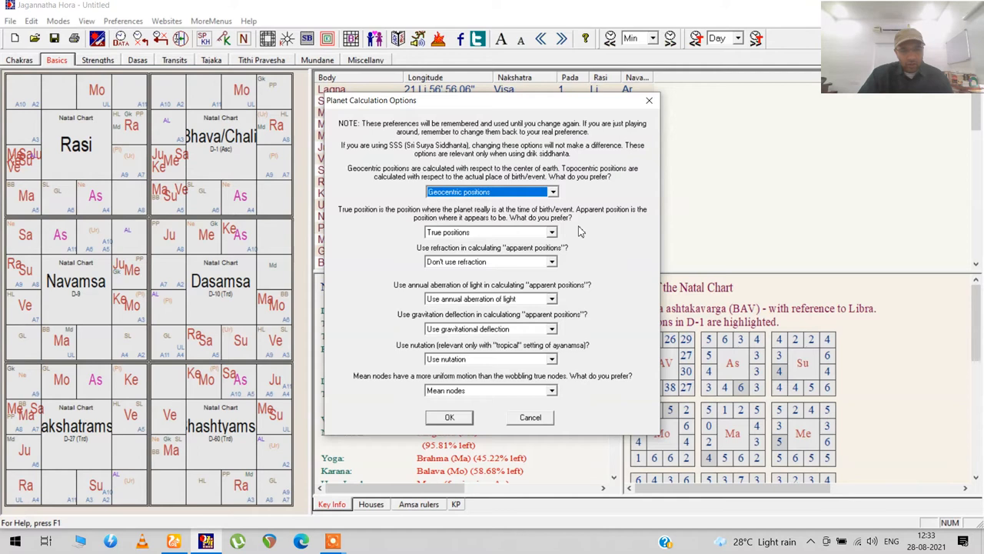
click(550, 391)
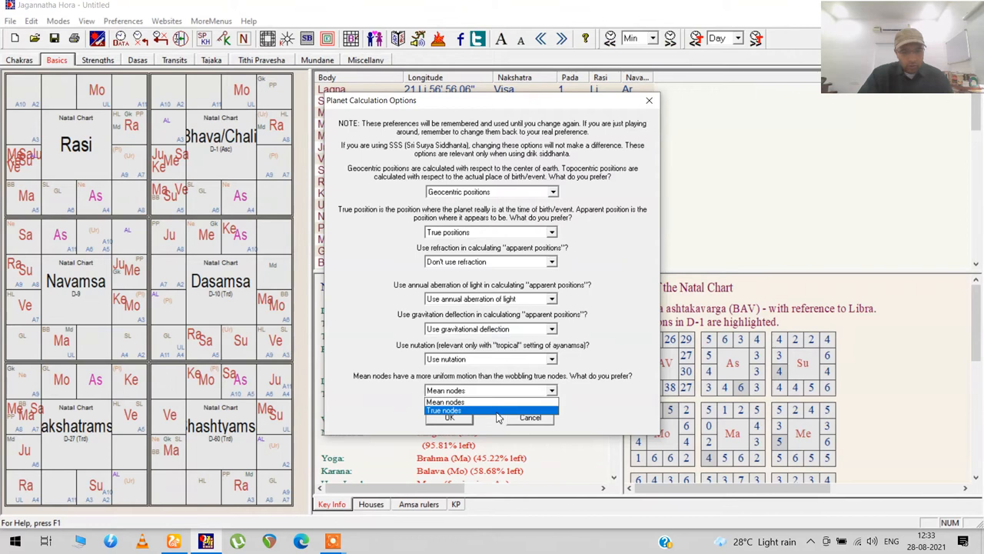
click(446, 402)
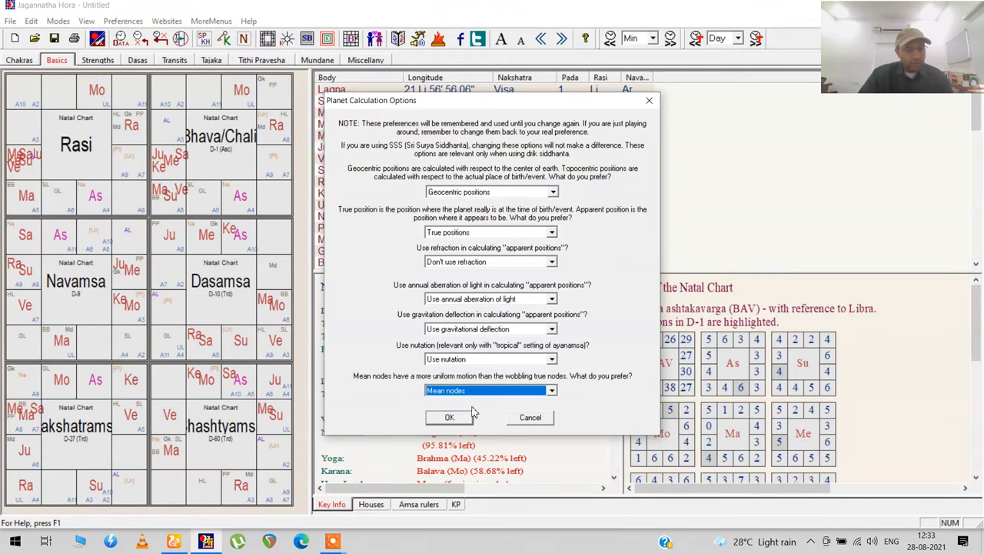
click(449, 417)
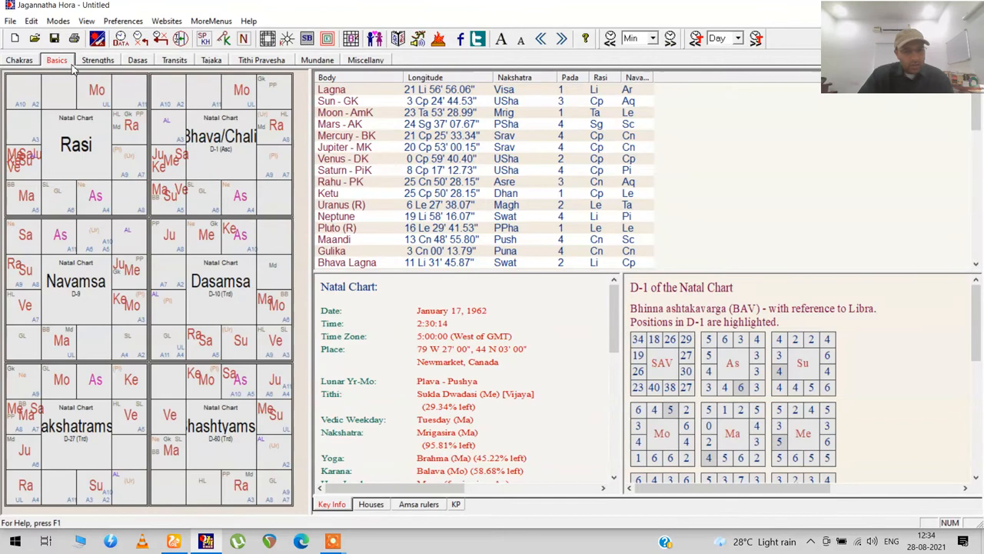
List the other strengths and yogas for the Navamsa (D-9) divisional chart
click(99, 60)
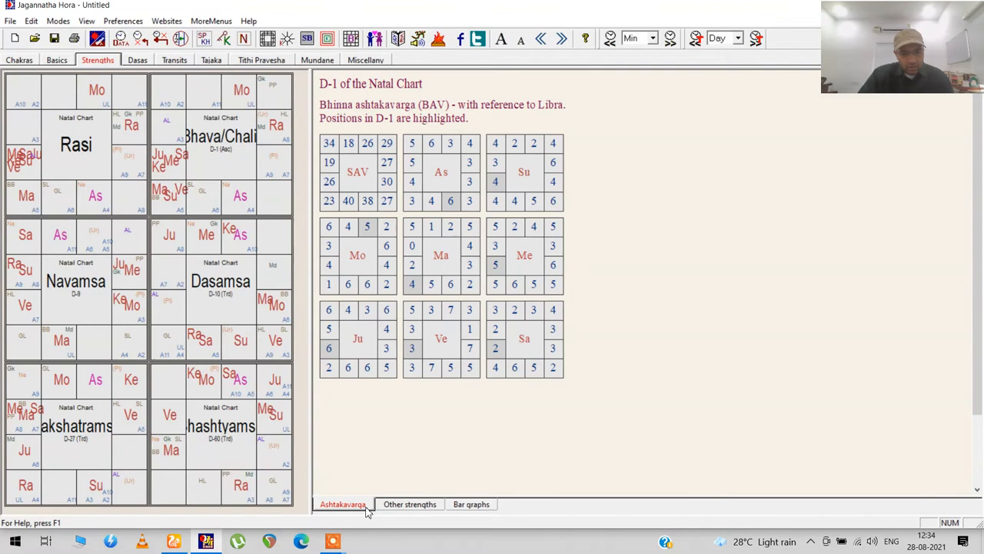
click(409, 504)
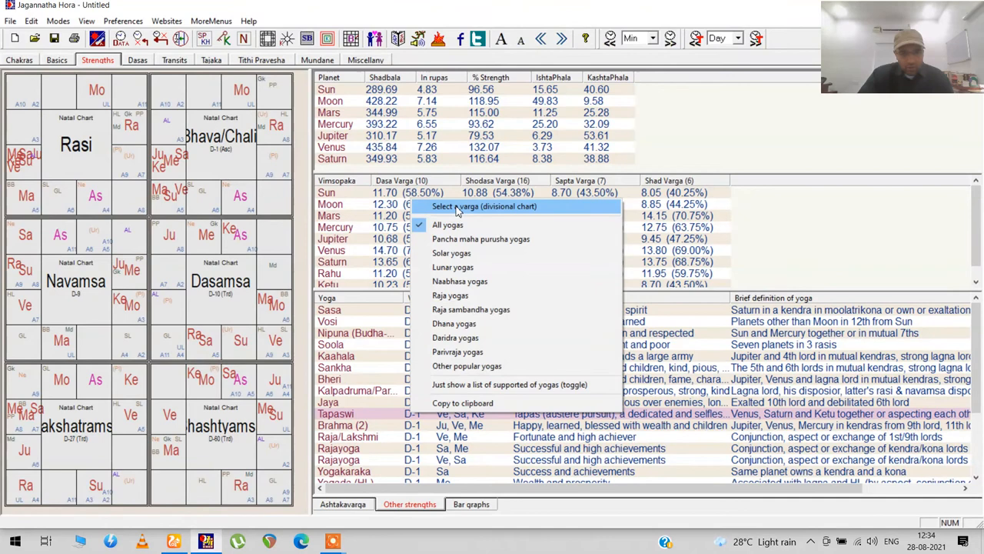
click(482, 206)
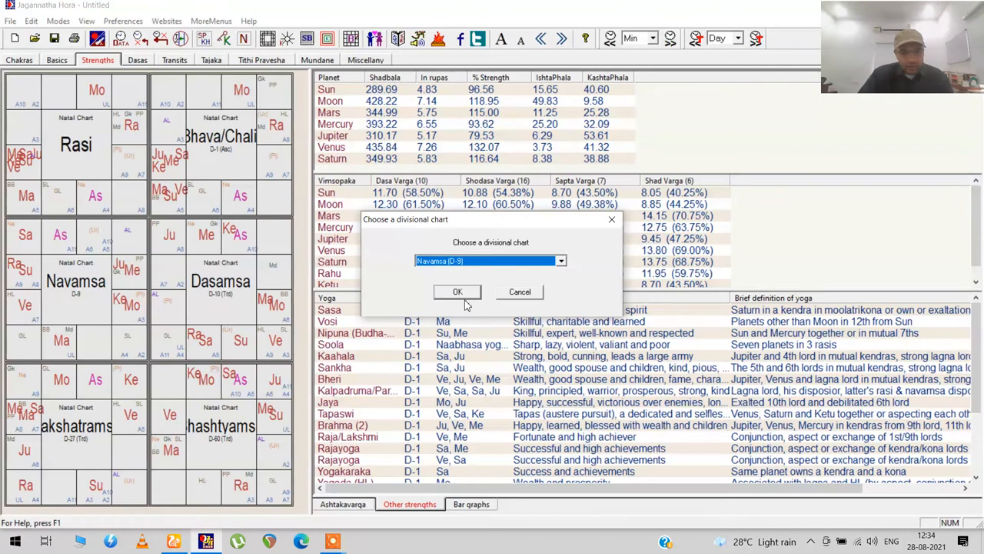
click(458, 293)
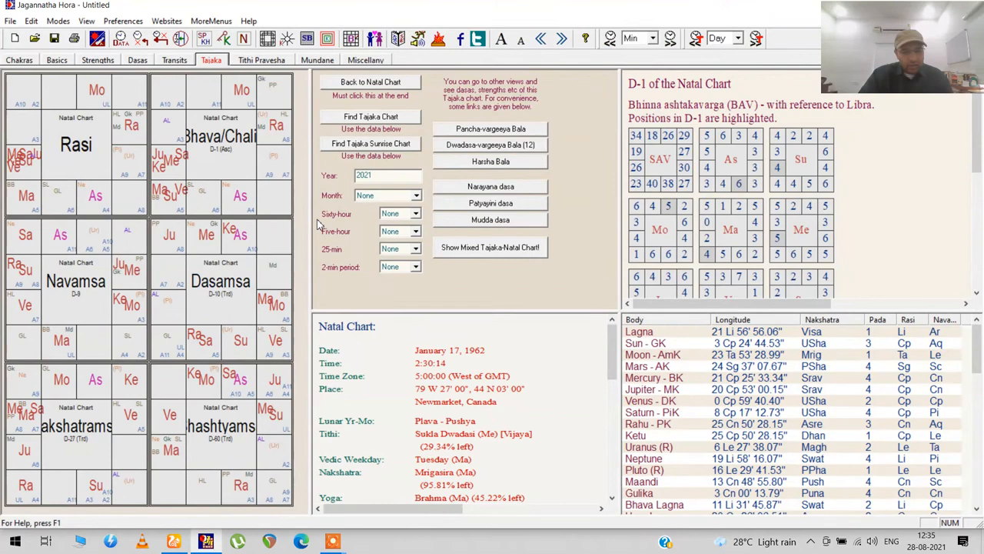
mouse_move(317, 172)
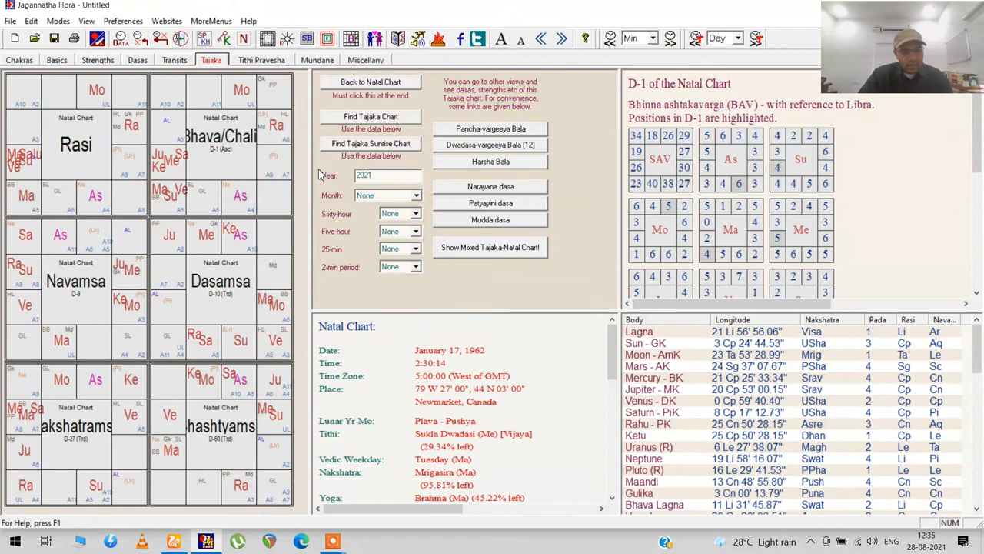
Leave the strengths and yogas view for the basic natal overview of planetary positions
click(98, 60)
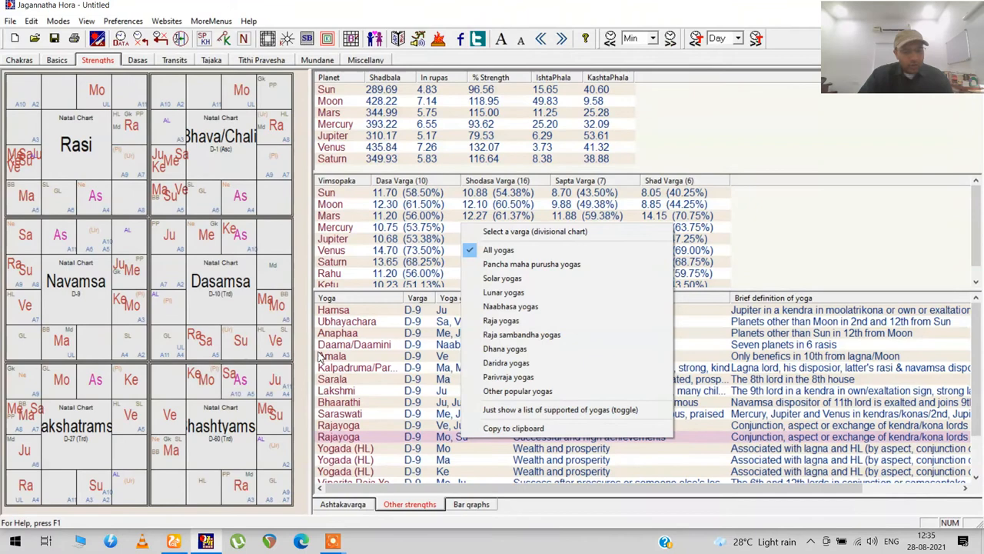
click(55, 60)
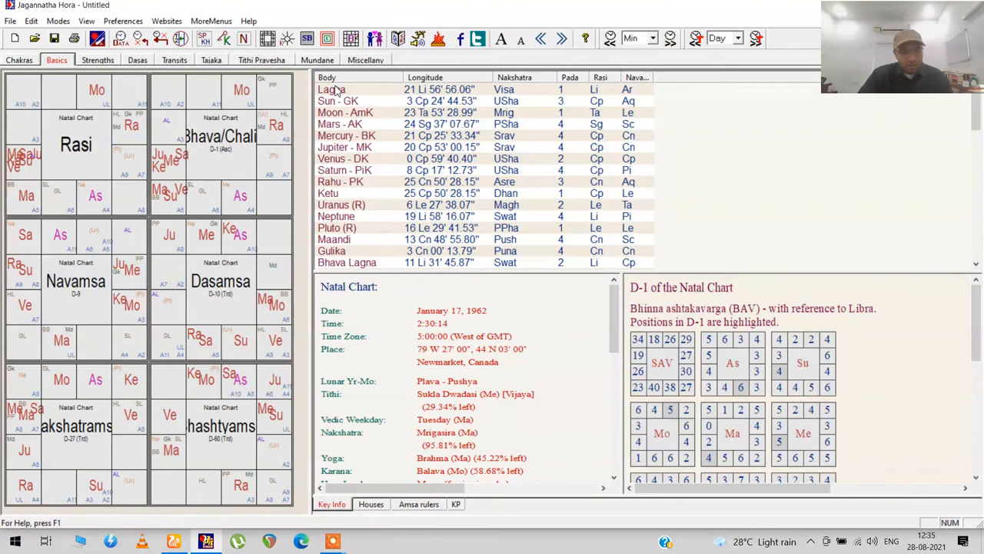
scroll(down, 3)
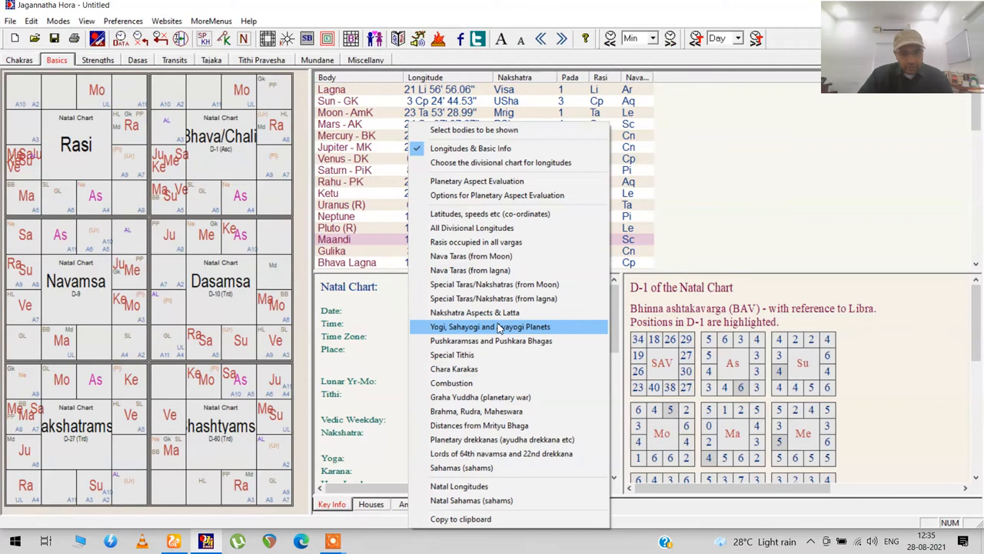
click(470, 500)
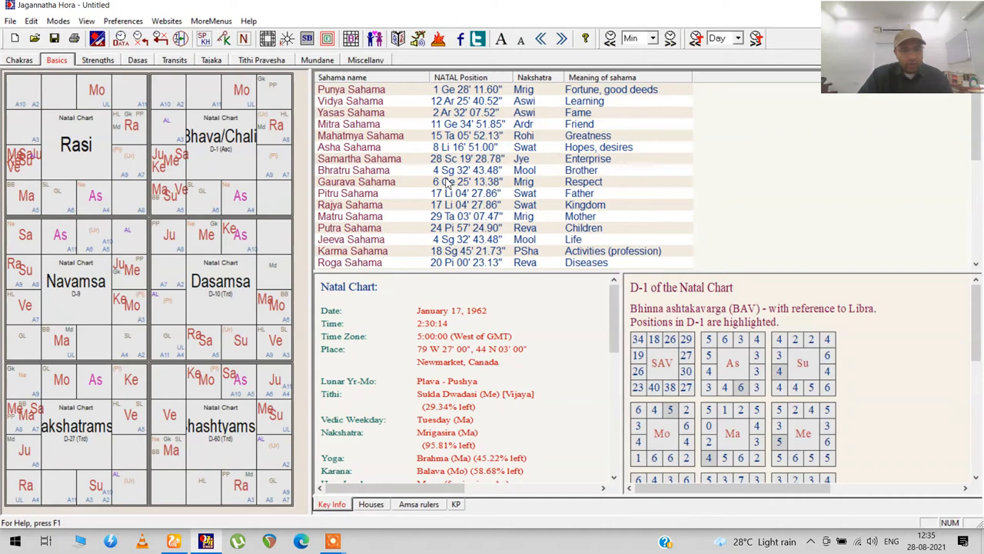
mouse_move(251, 123)
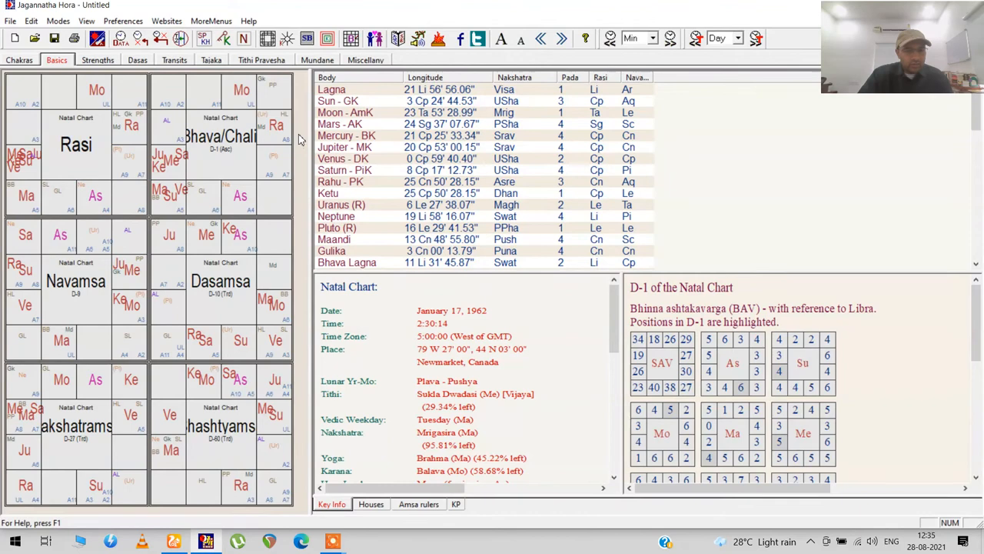
right_click(431, 215)
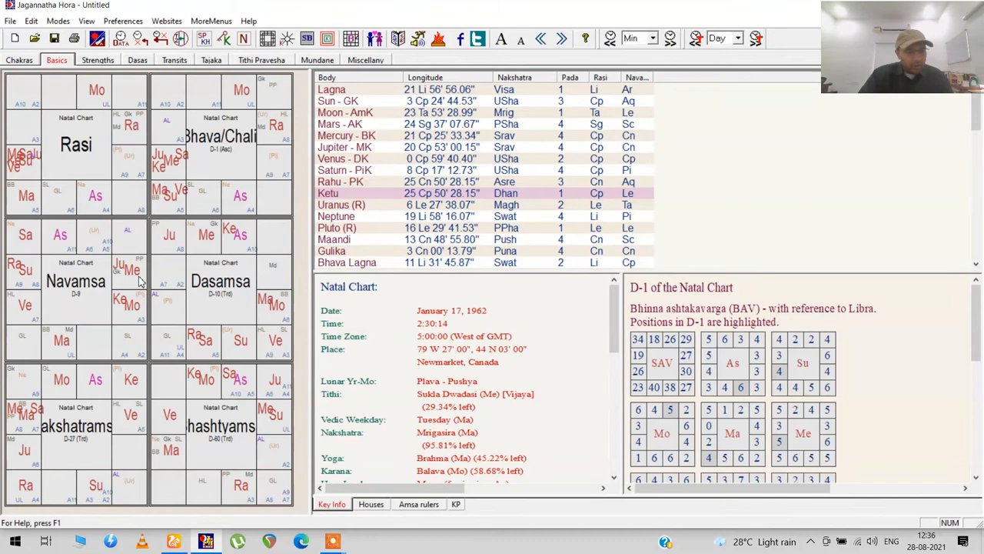
mouse_move(434, 203)
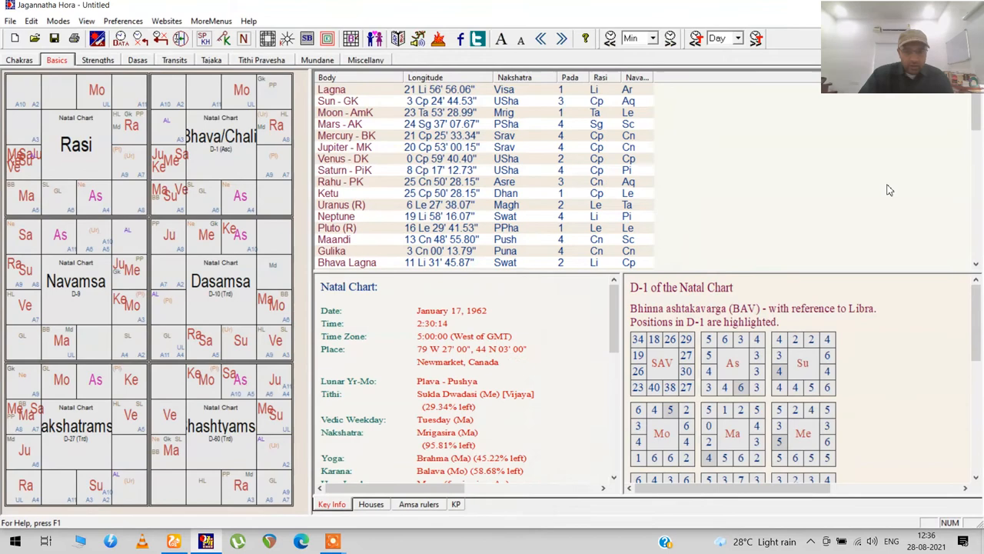
Step the Vimsottari maha dasa periods back to earlier cycles, then show the divisional chart grid
click(137, 58)
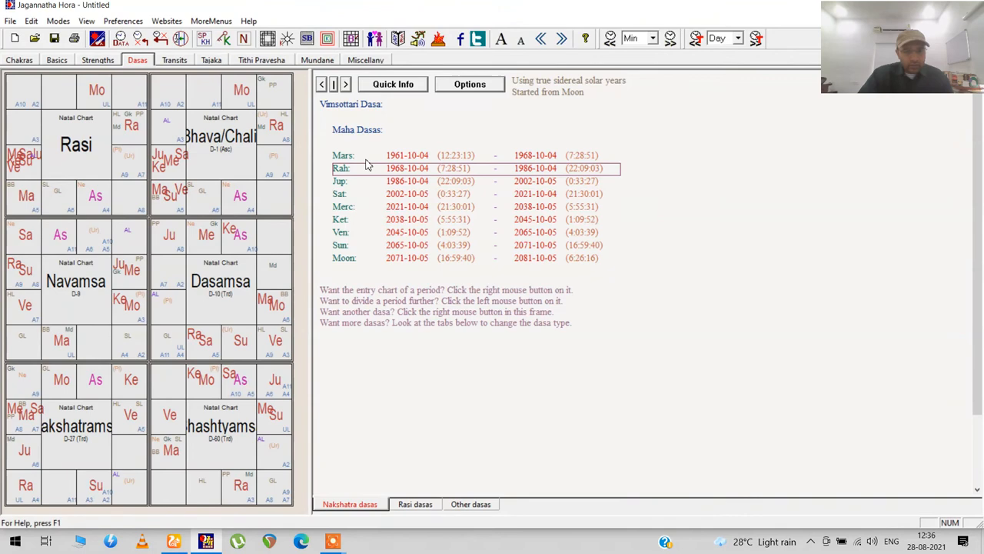
click(471, 504)
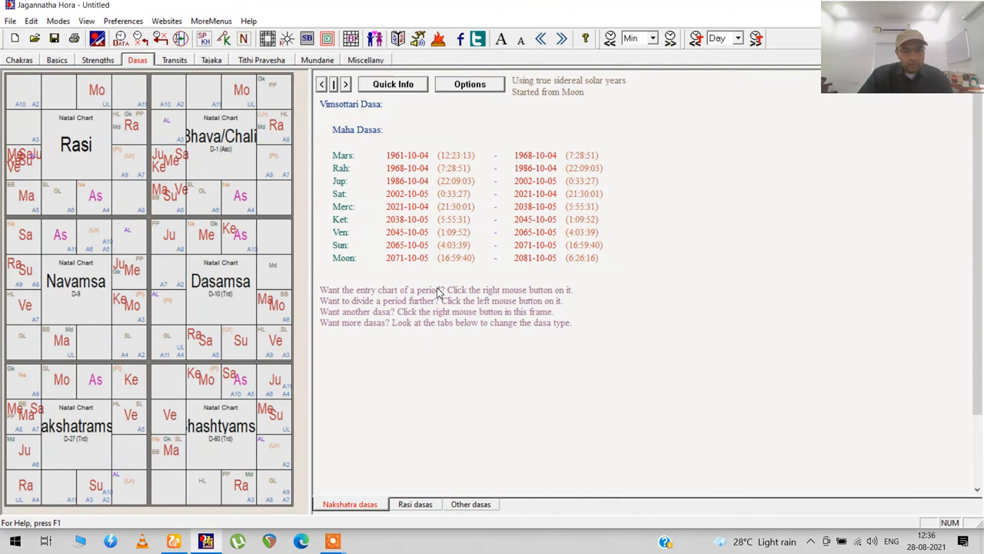
click(342, 154)
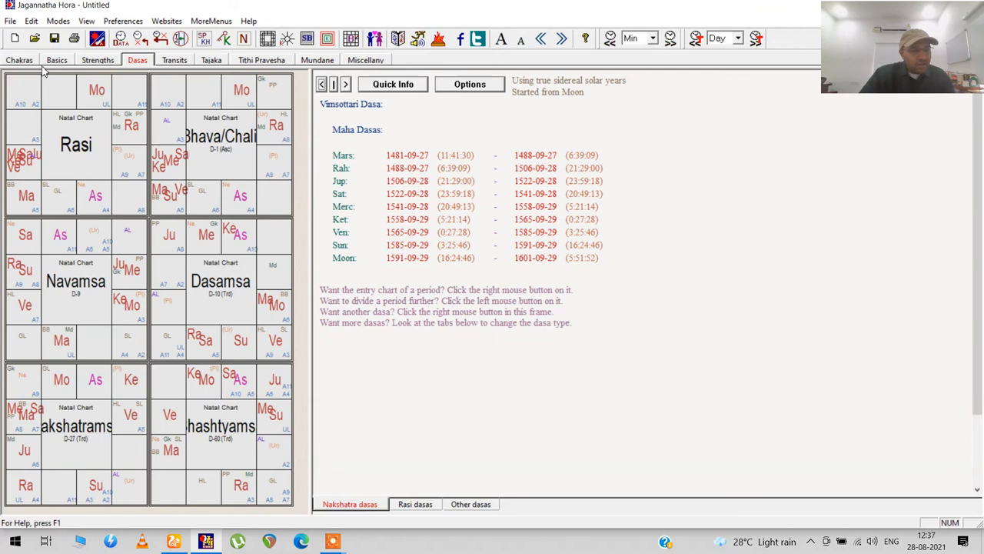
click(19, 59)
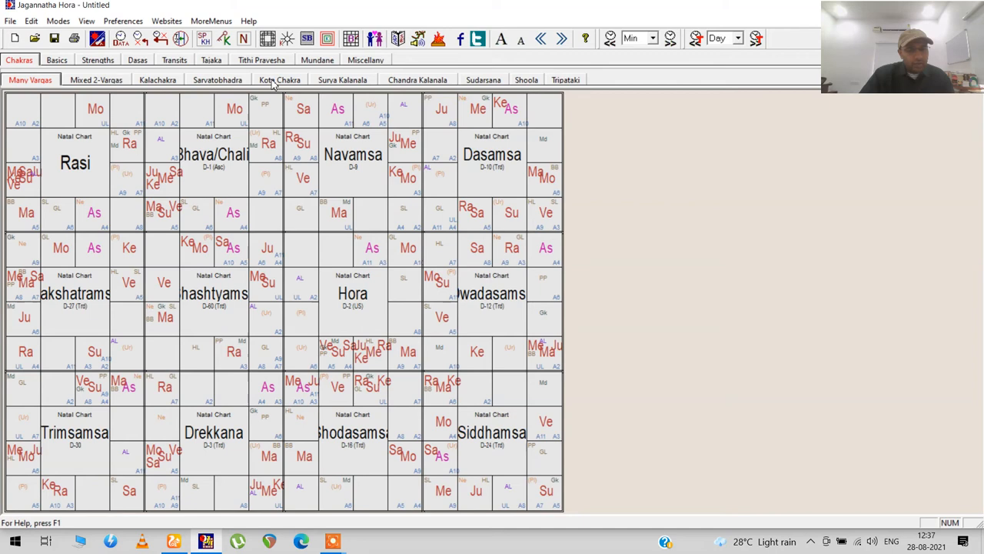
View the Sarvatobhadra chakra and then the Kalachakra with planets in its eight directions
click(417, 80)
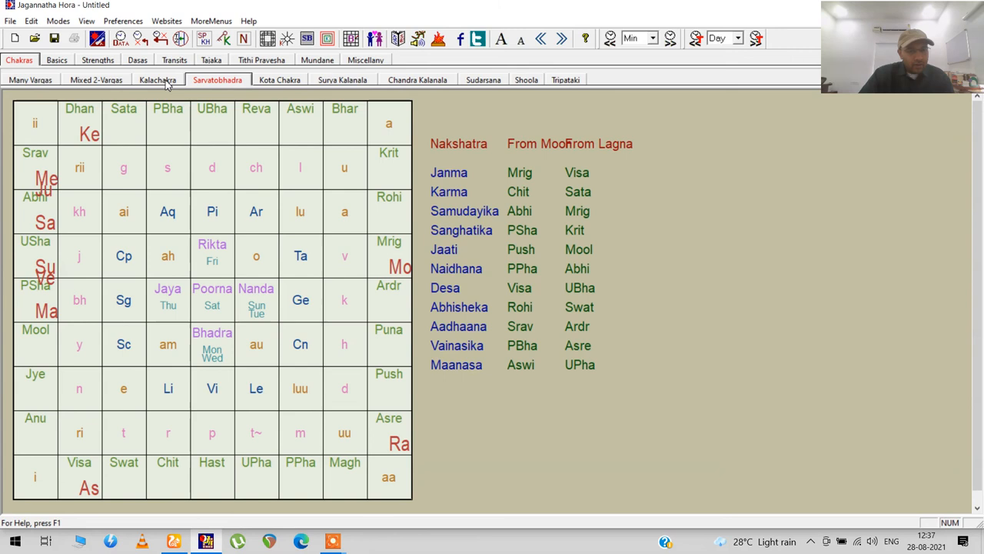
click(157, 80)
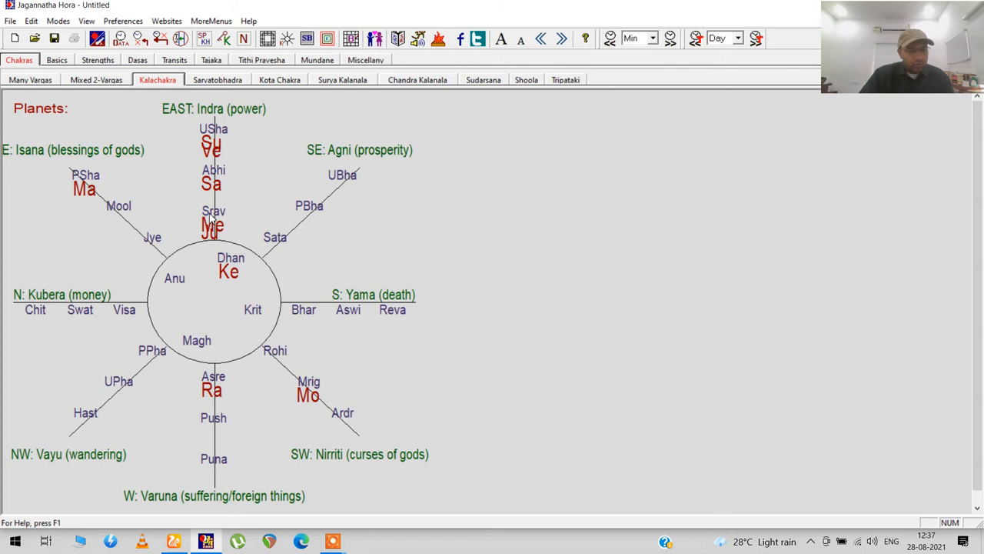
mouse_move(130, 219)
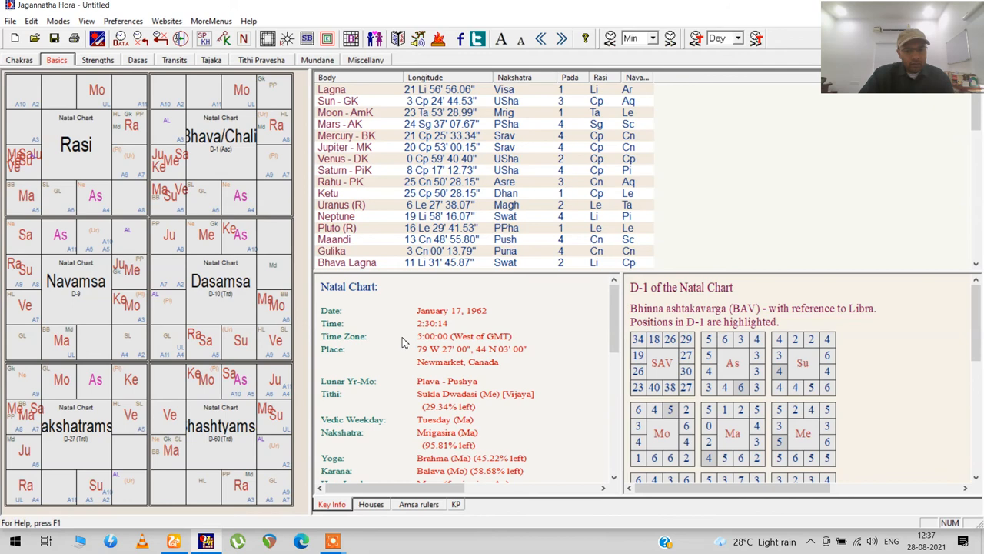
Scroll the natal key info panel to the sunrise, sunset, ayanamsa and karaka tithi details
scroll(down, 3)
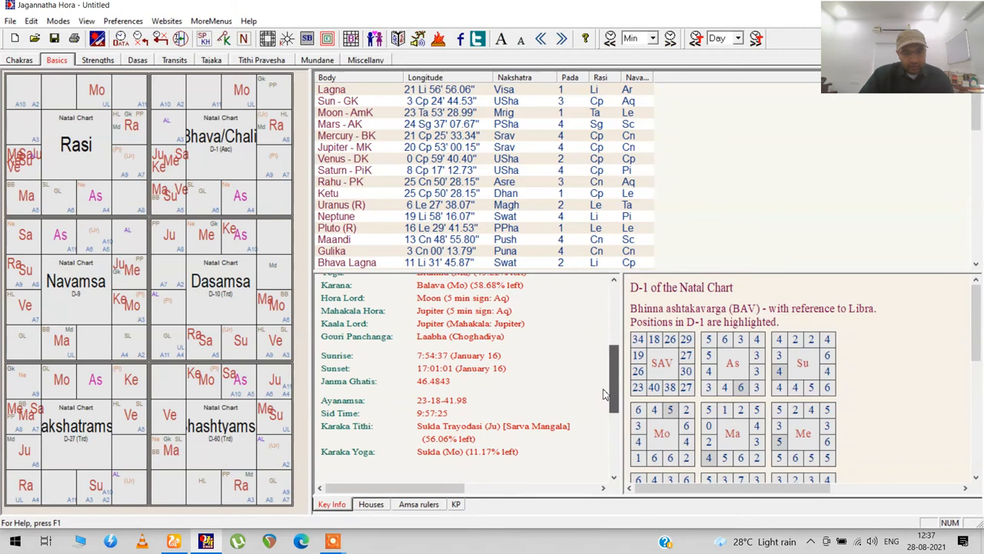
scroll(up, 3)
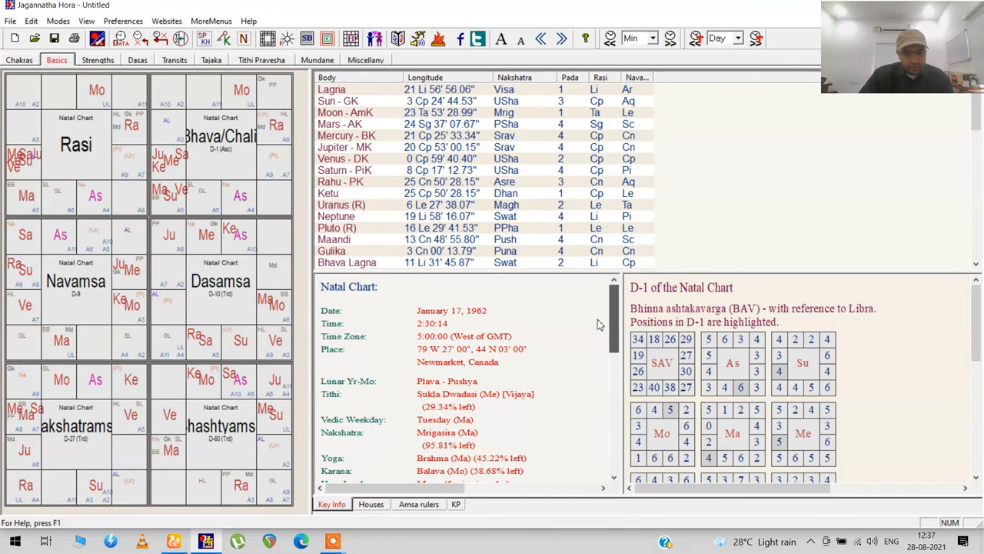
scroll(down, 3)
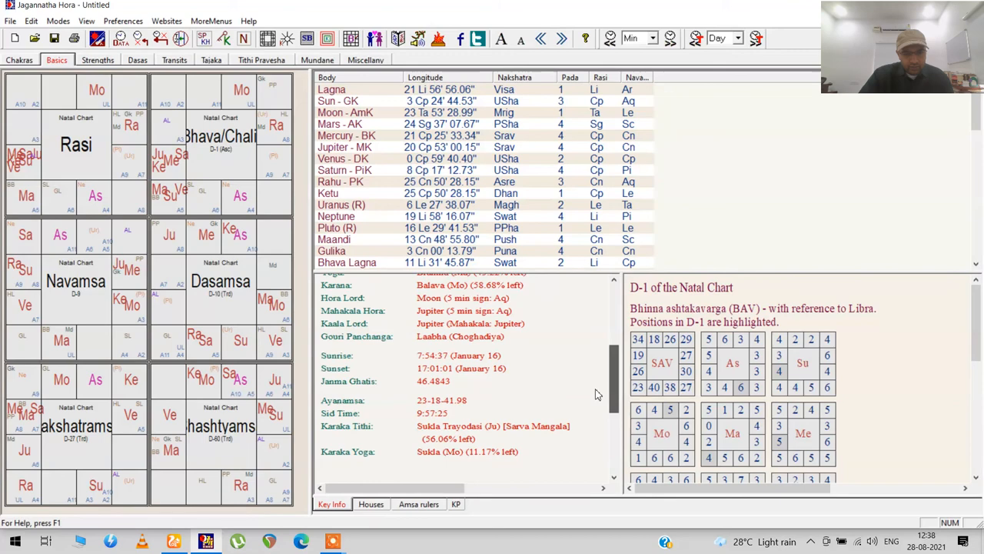
scroll(up, 3)
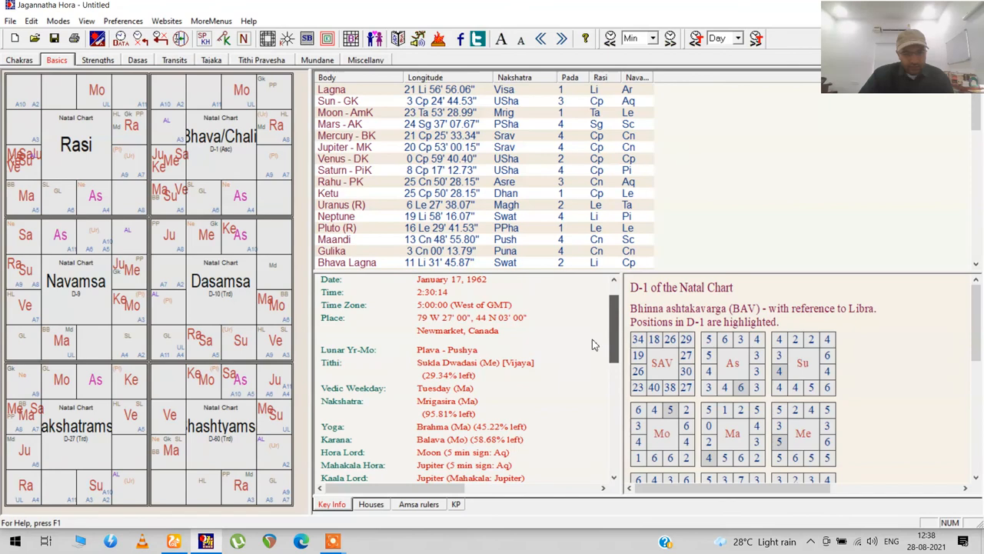
scroll(down, 3)
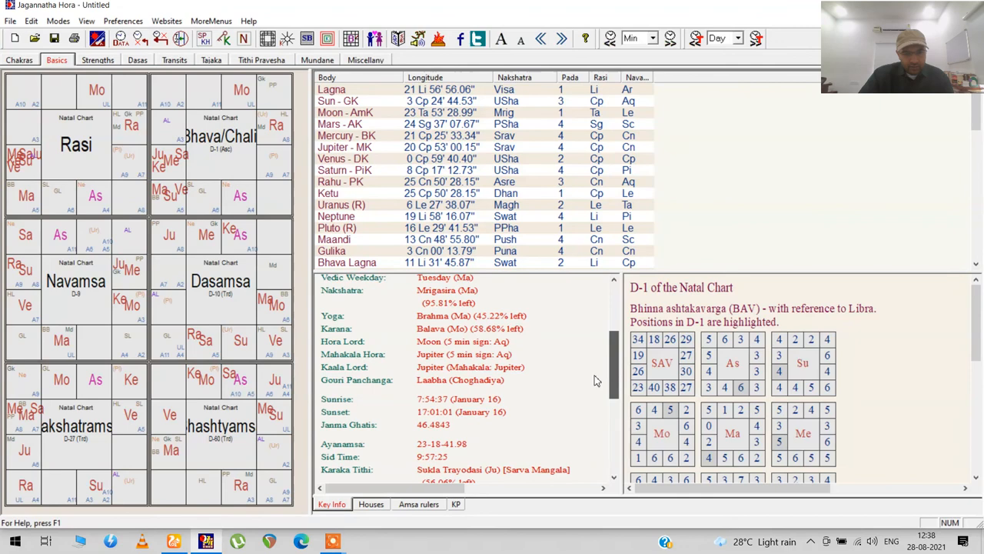
scroll(down, 3)
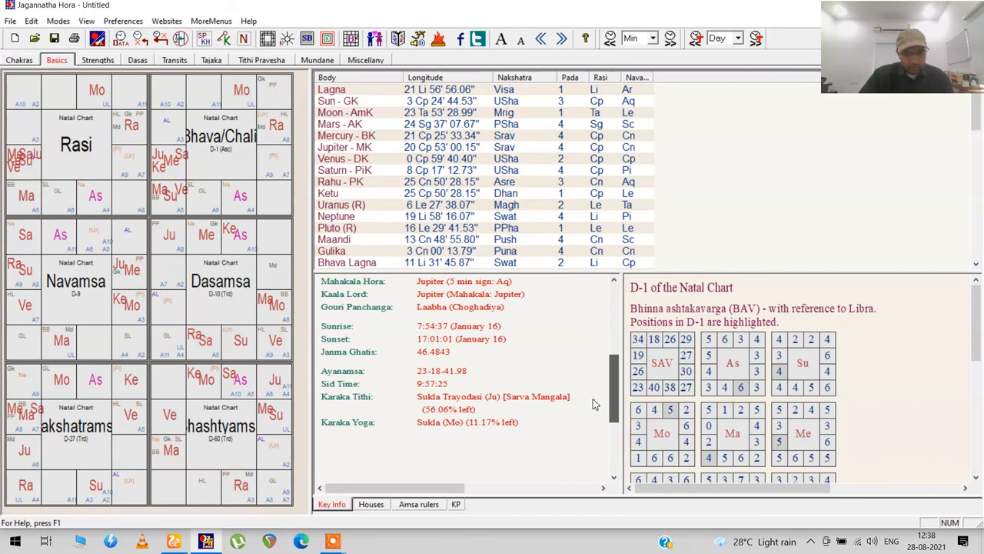